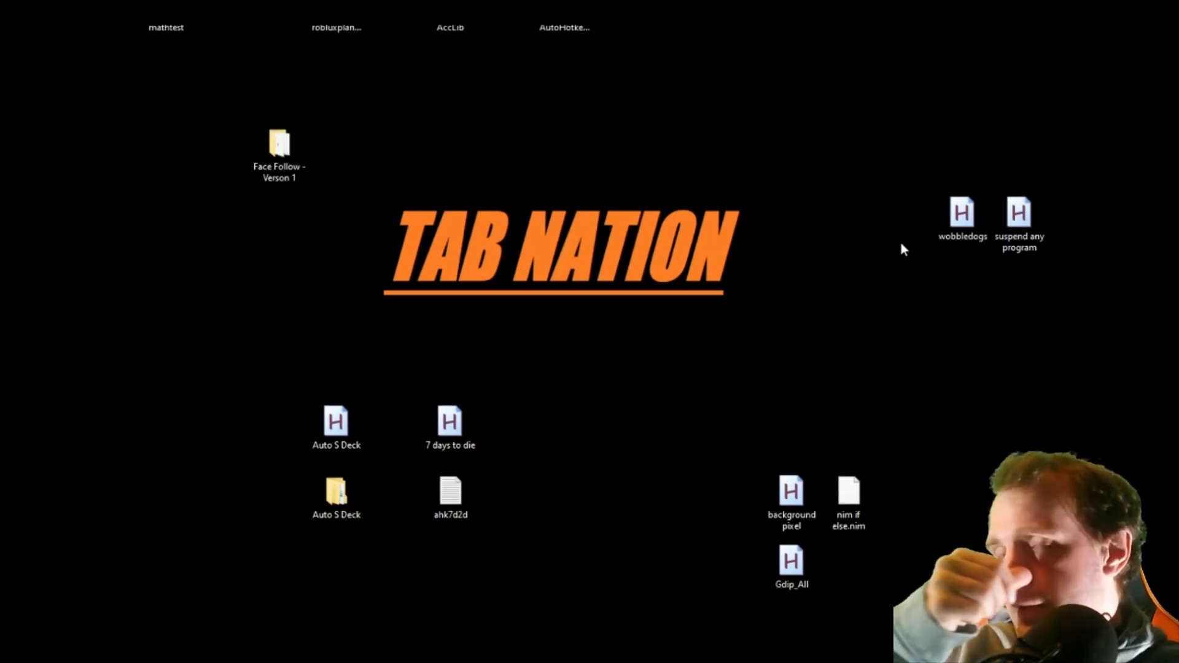
mouse_move(699, 279)
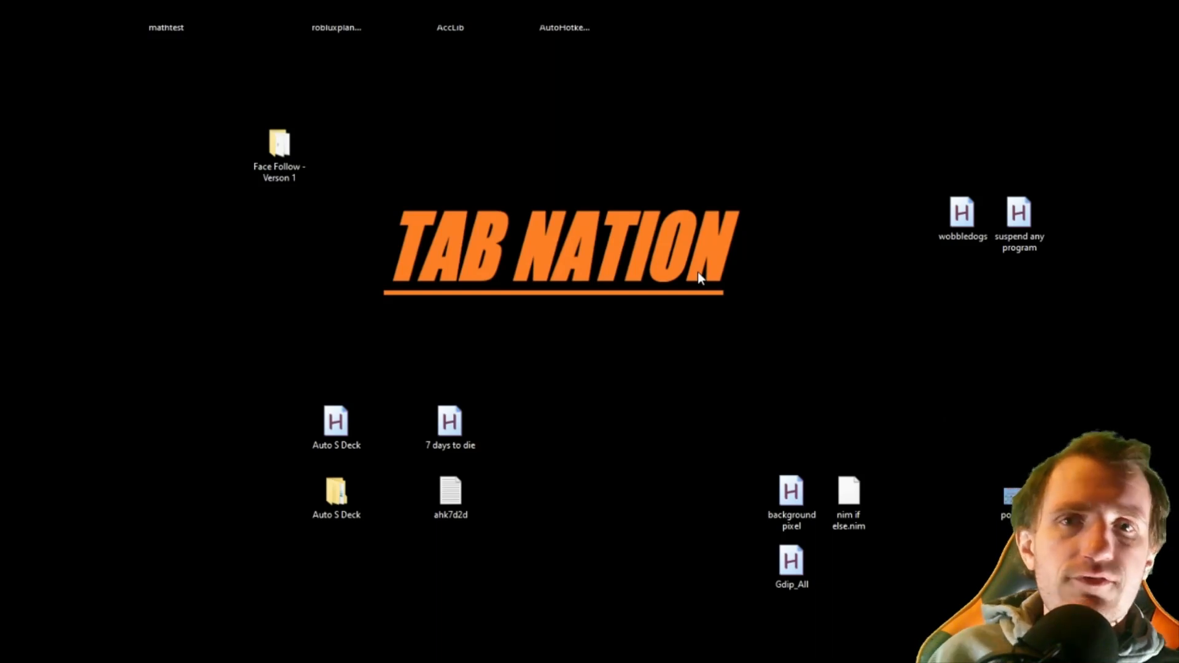
mouse_move(758, 141)
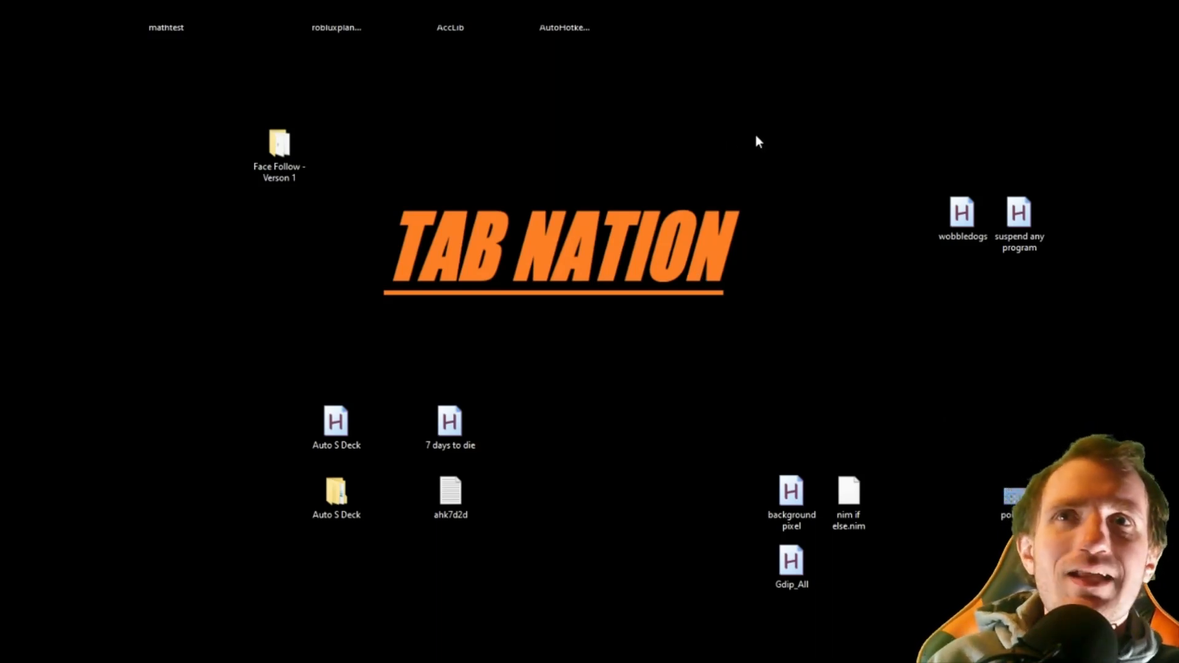
mouse_move(421, 319)
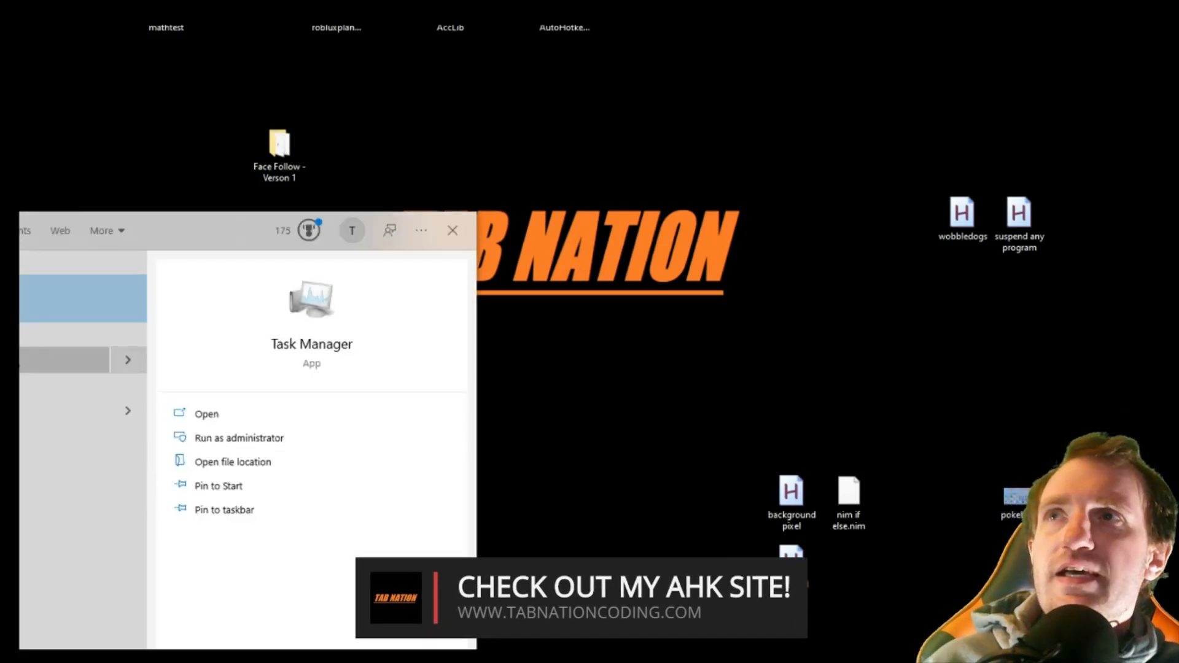
Launch Task Scheduler from the Start menu search results.
click(453, 229)
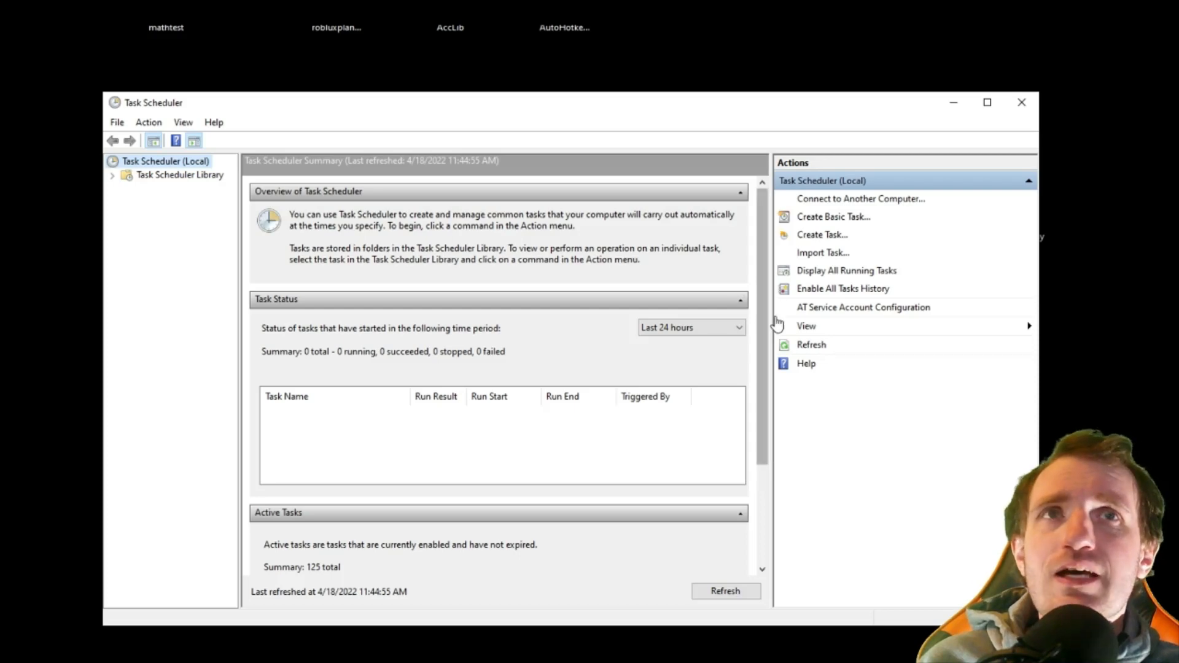
mouse_move(874, 474)
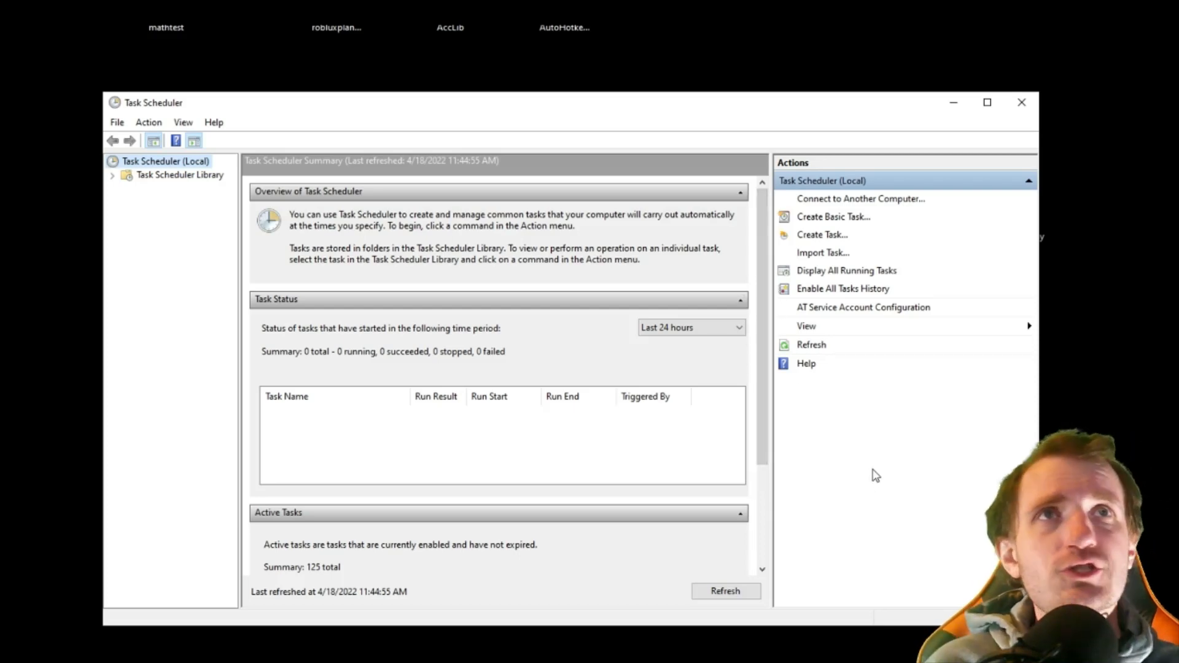
mouse_move(839, 244)
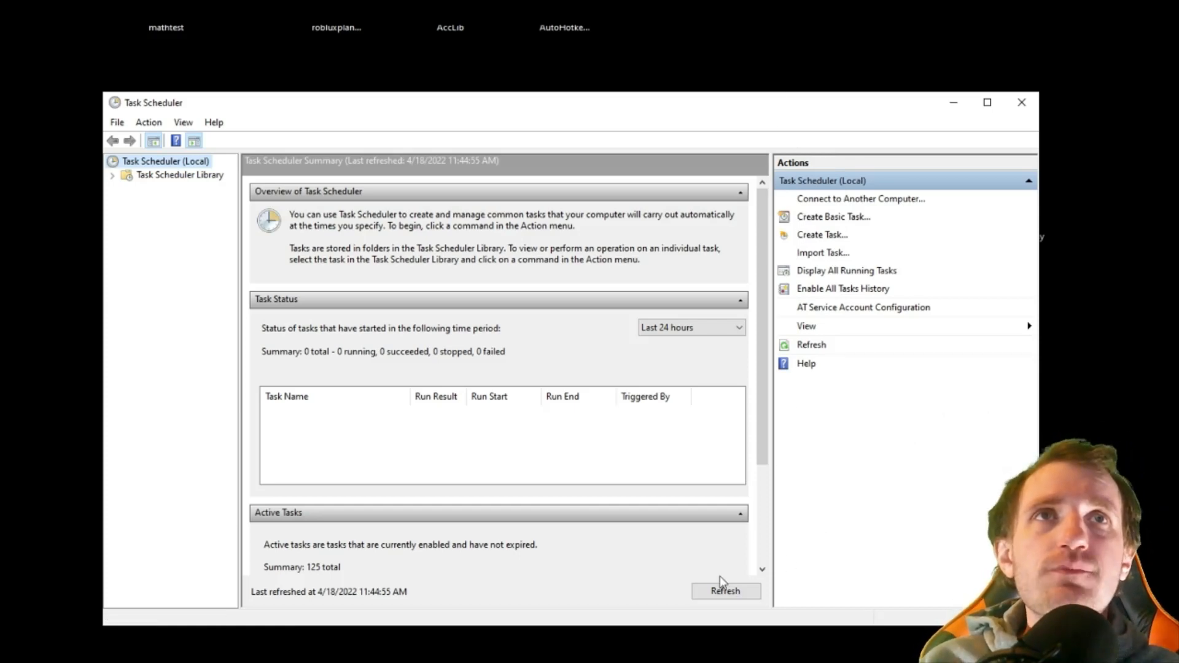
mouse_move(841, 232)
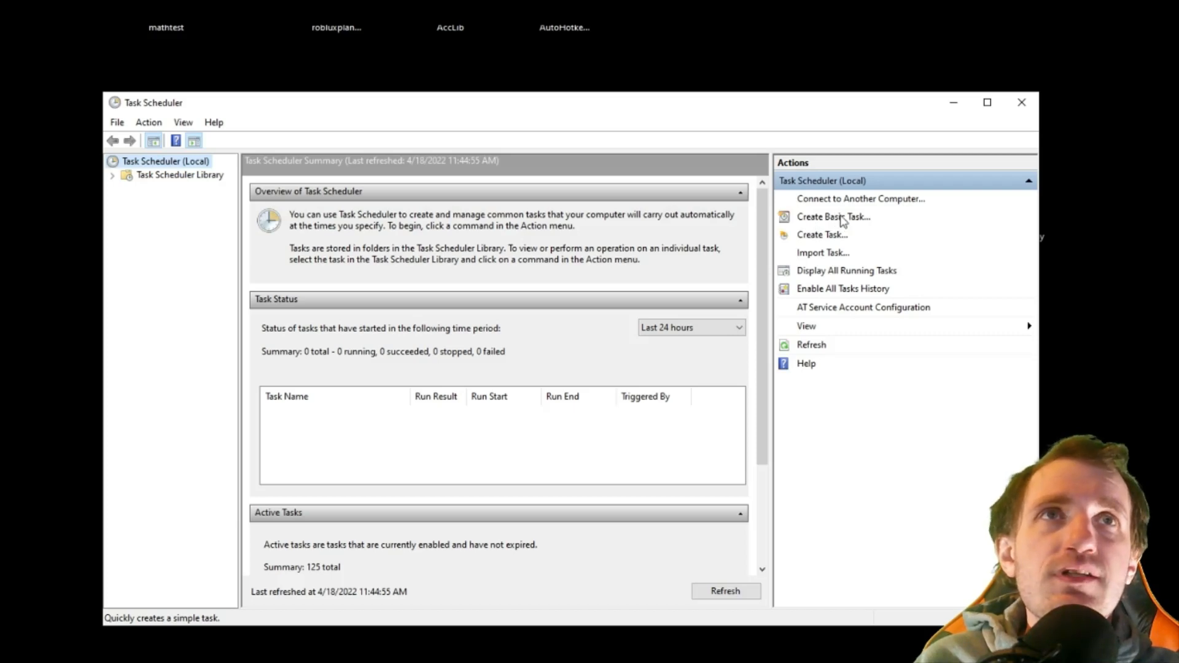
Start a basic task named 'test for video' with a description about testing in a video for YT.
click(833, 217)
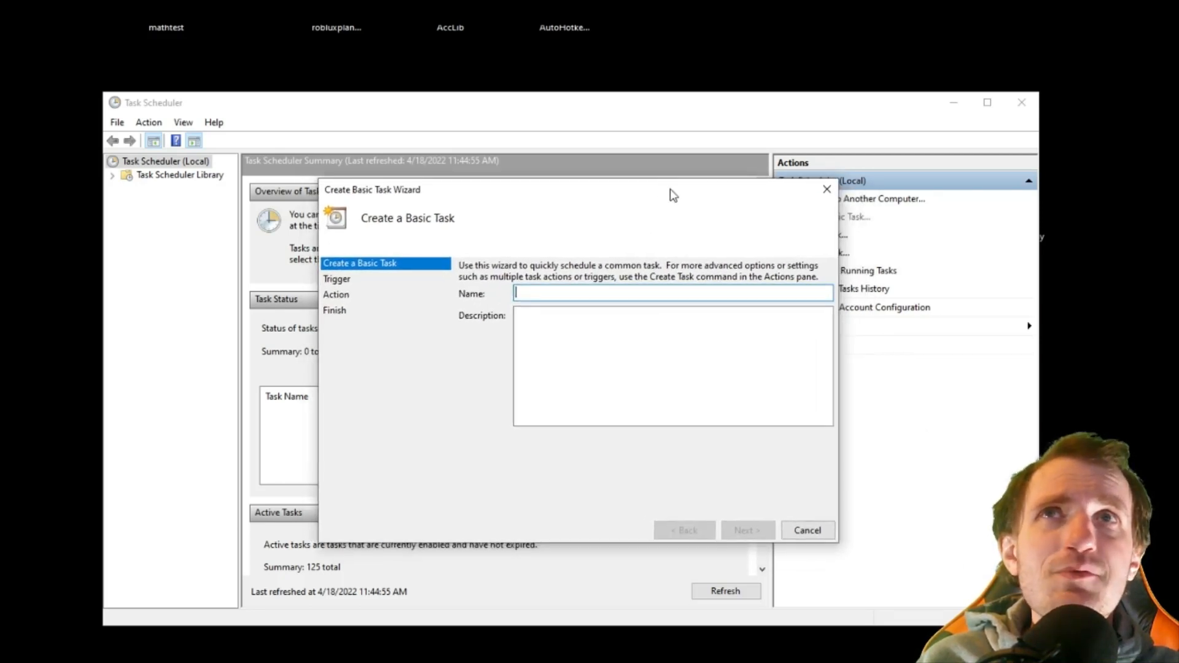
mouse_move(641, 199)
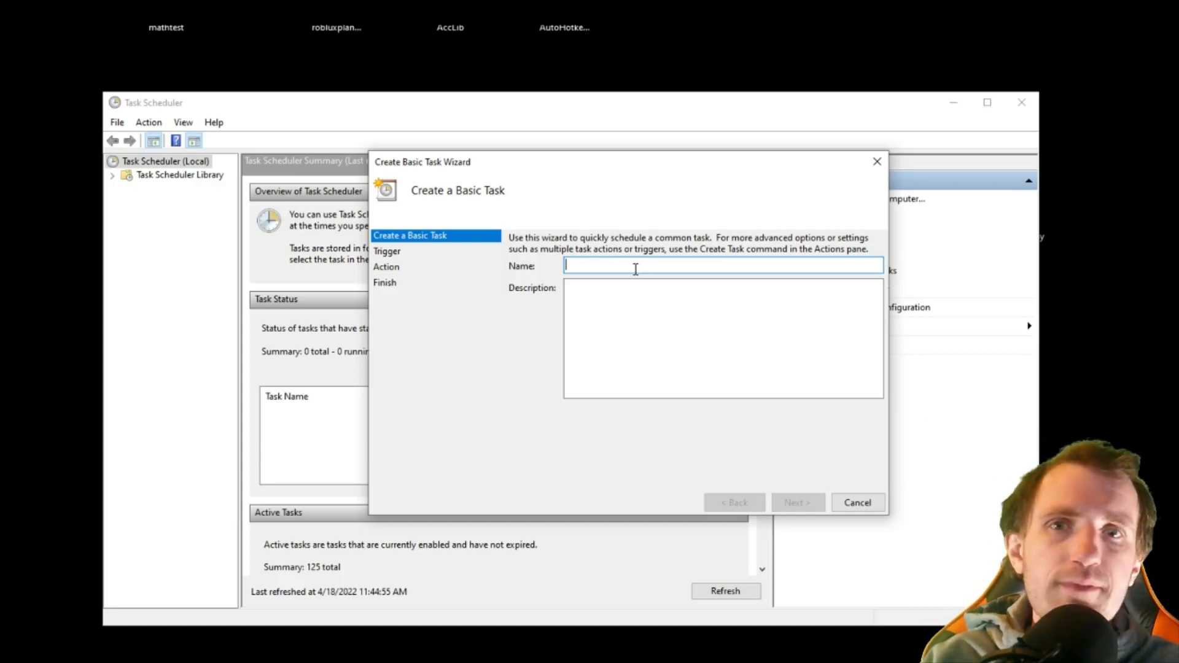
text(test for video)
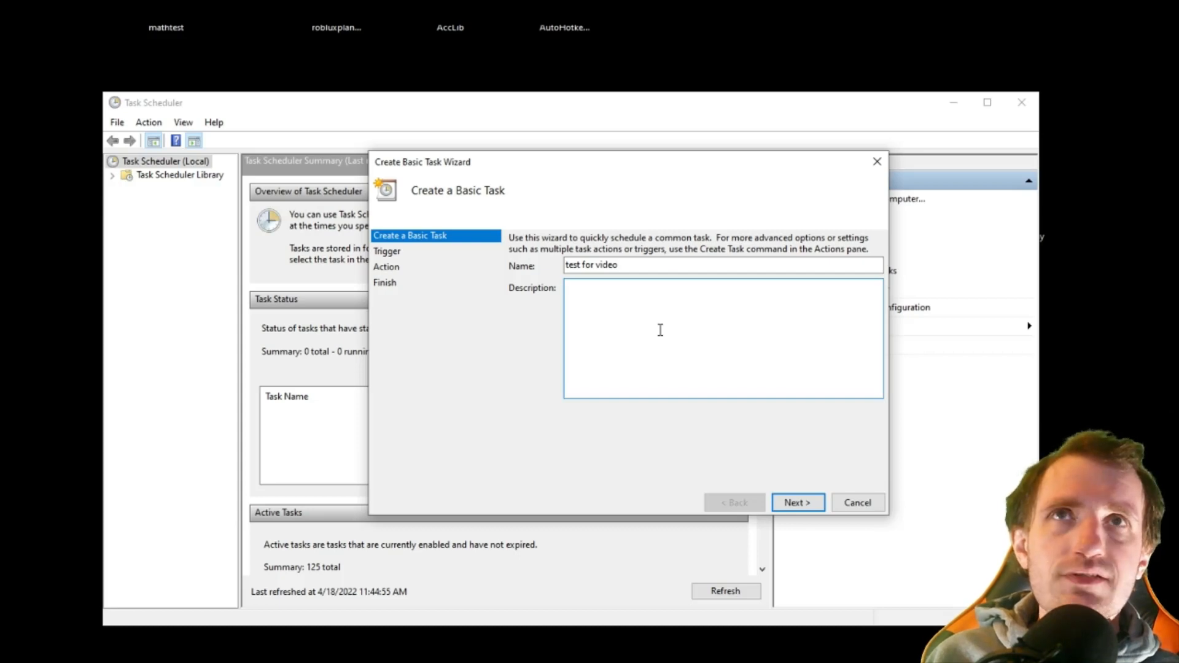
click(660, 331)
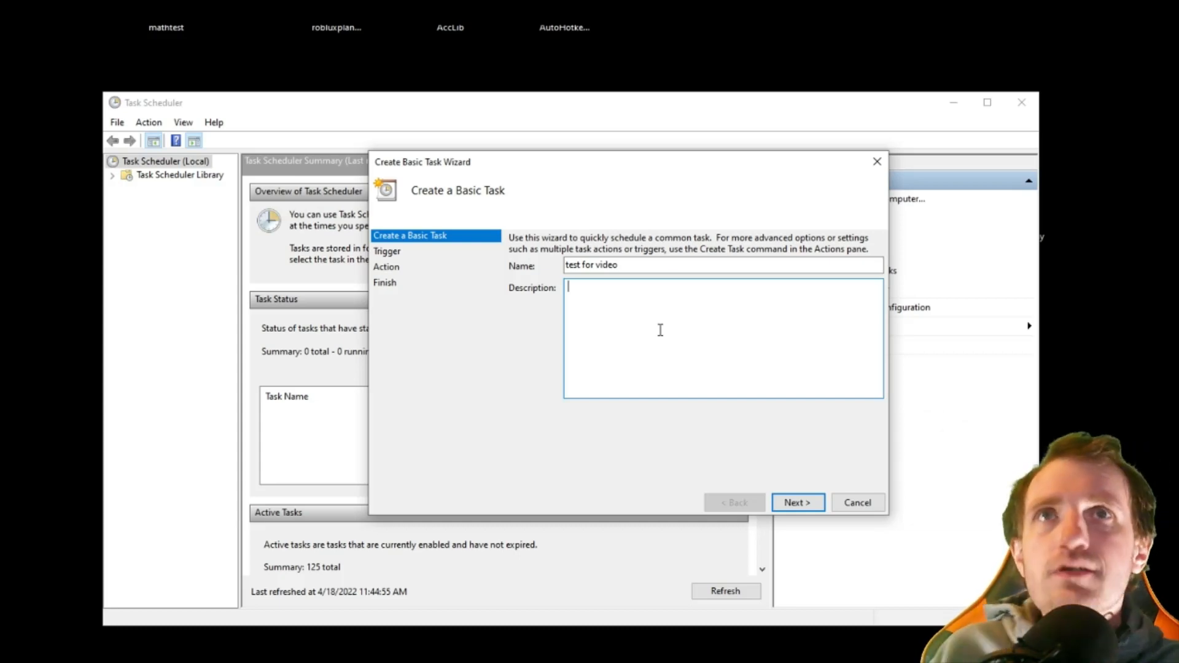
text(this is for testing)
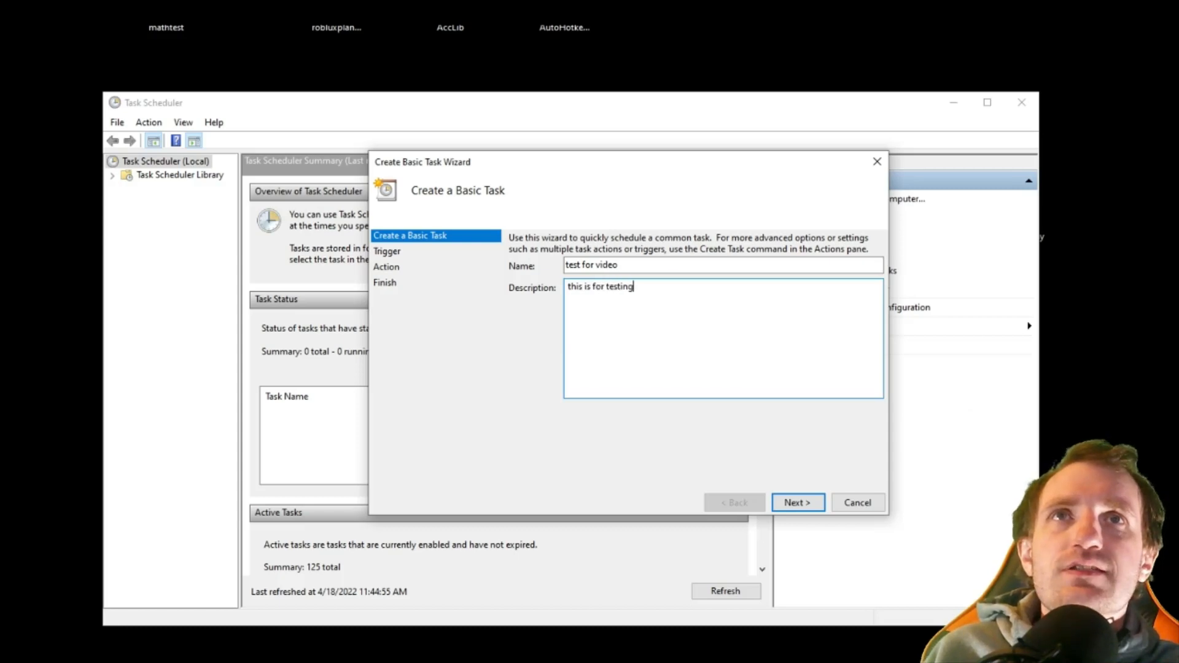
text(in a video)
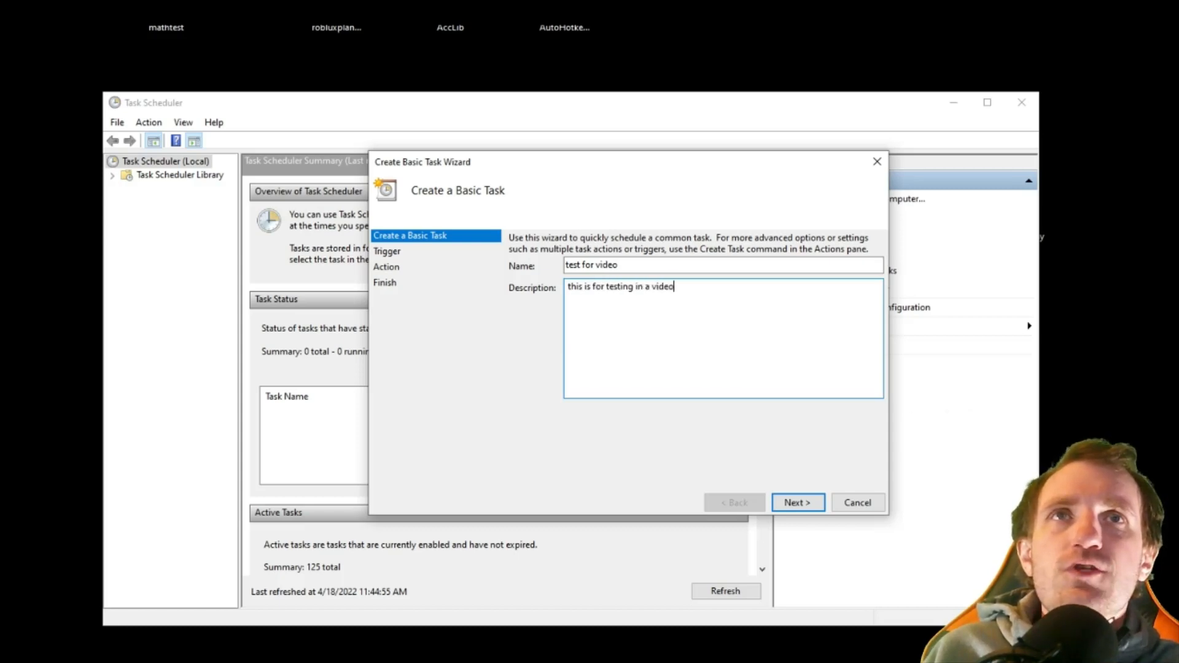
text(for l)
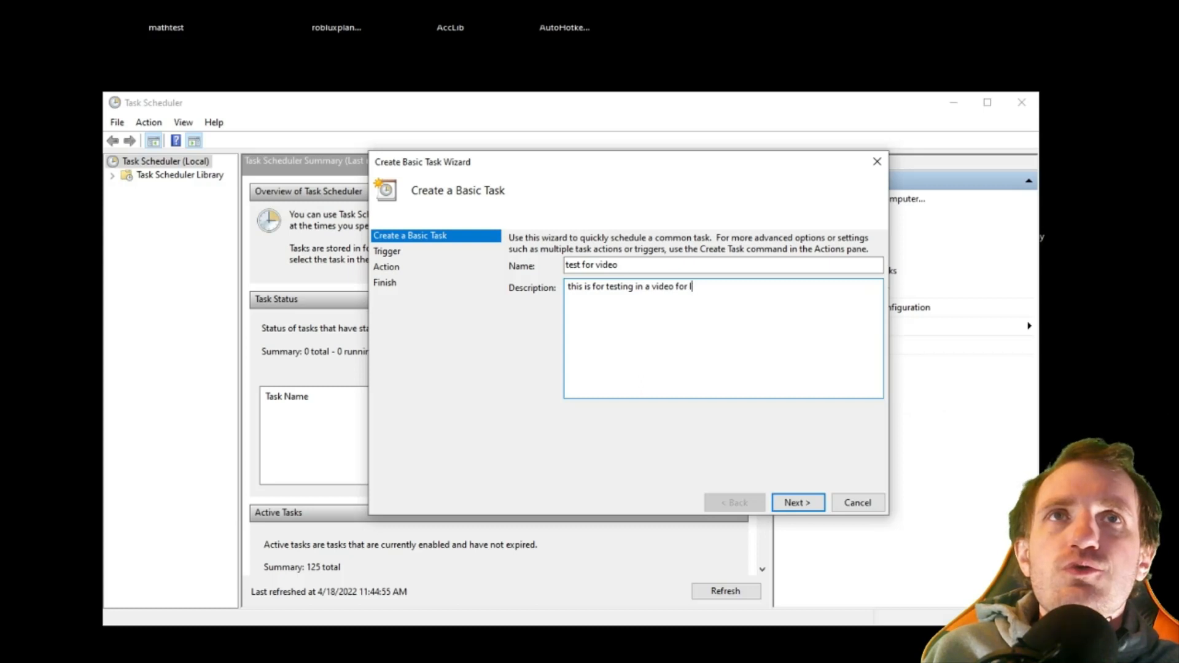
text(YT)
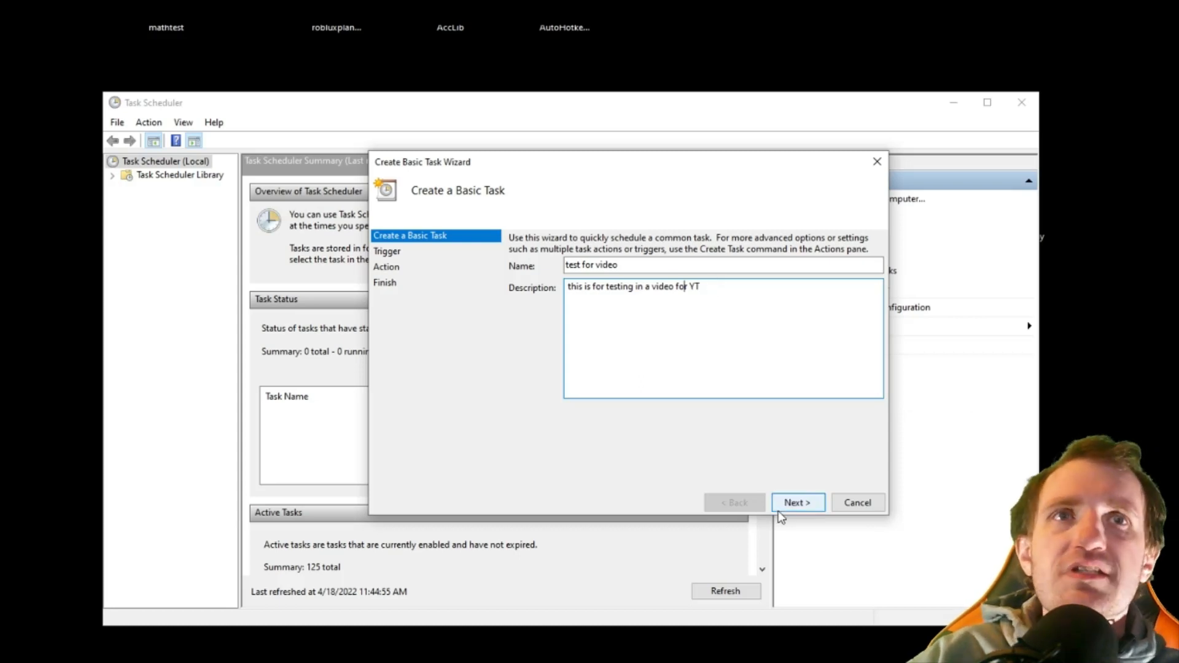
mouse_move(796, 513)
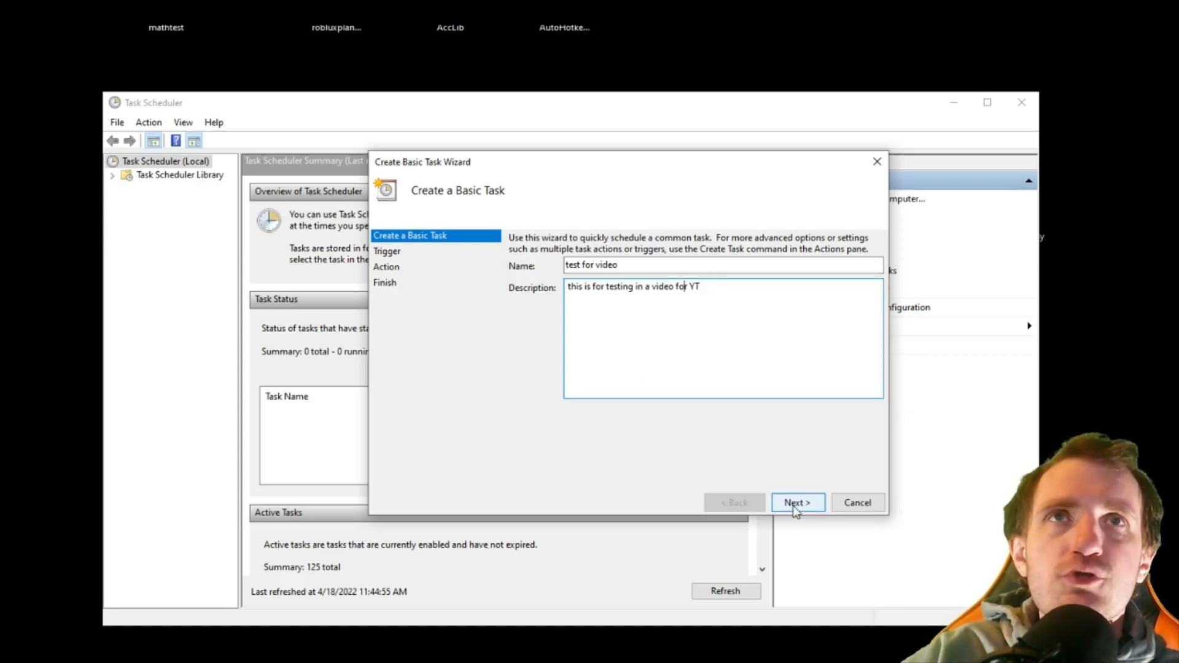
On the trigger page, try One time, At startup and On event, then settle on Daily.
click(796, 502)
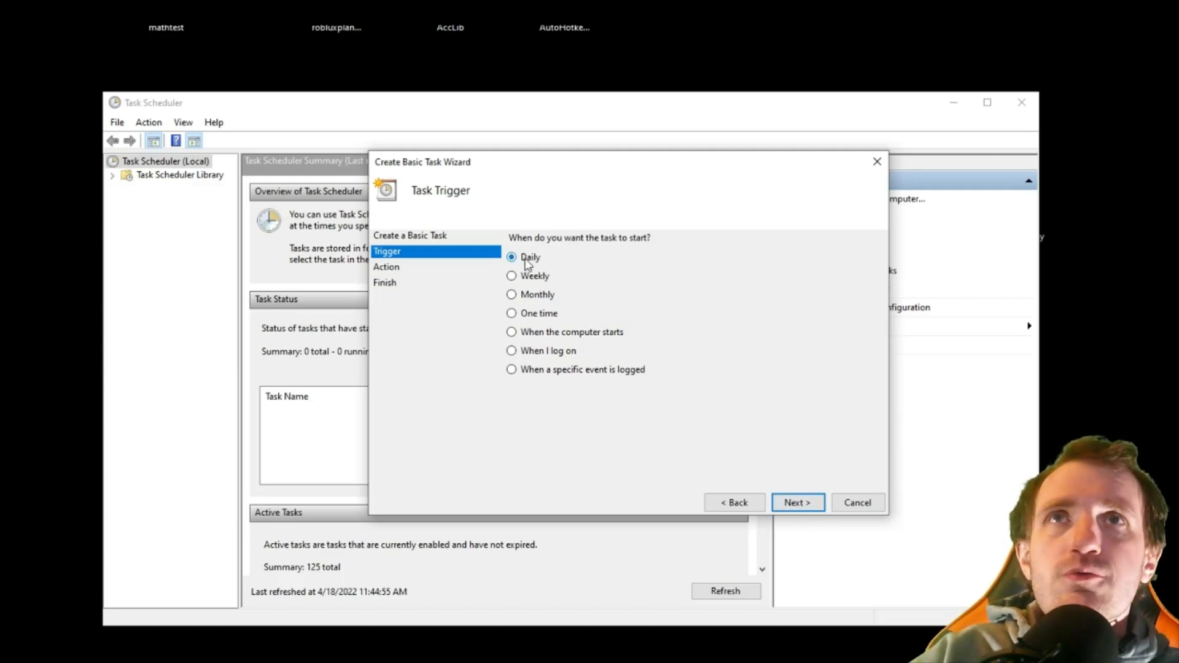
mouse_move(555, 323)
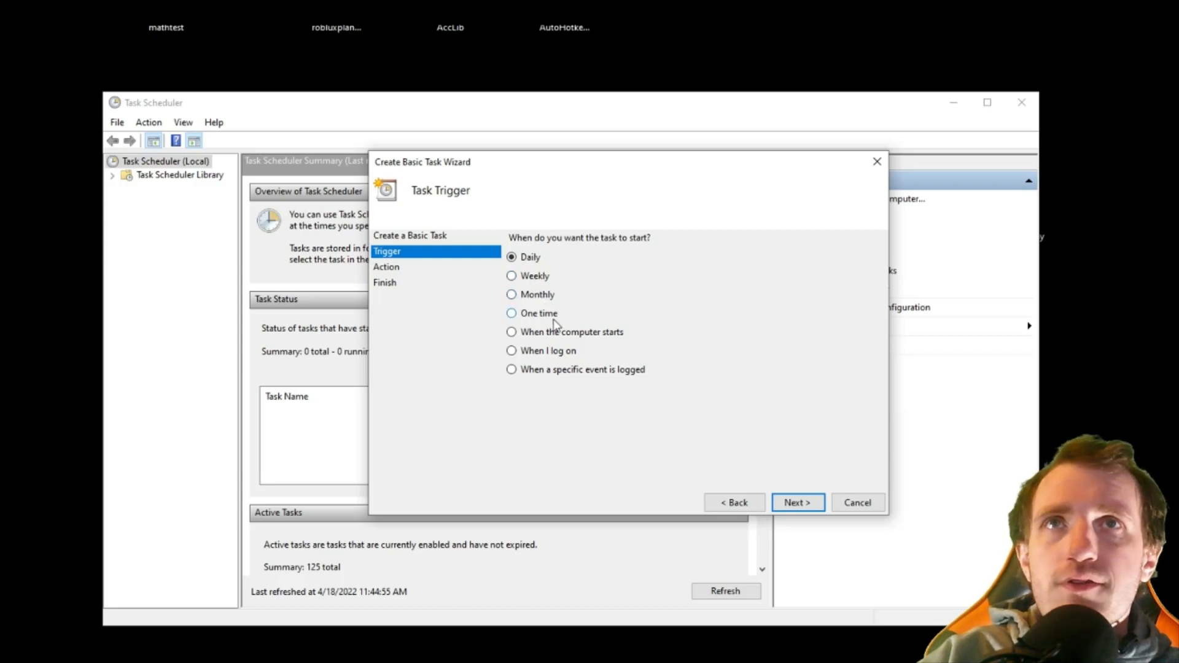
click(511, 313)
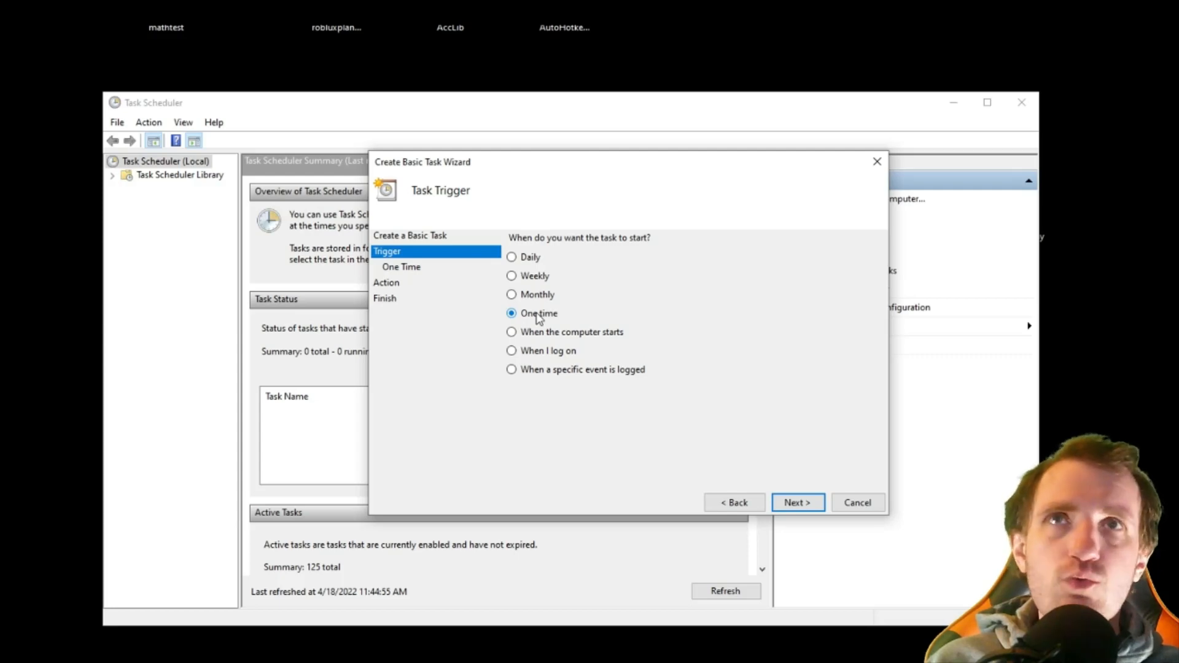
click(513, 332)
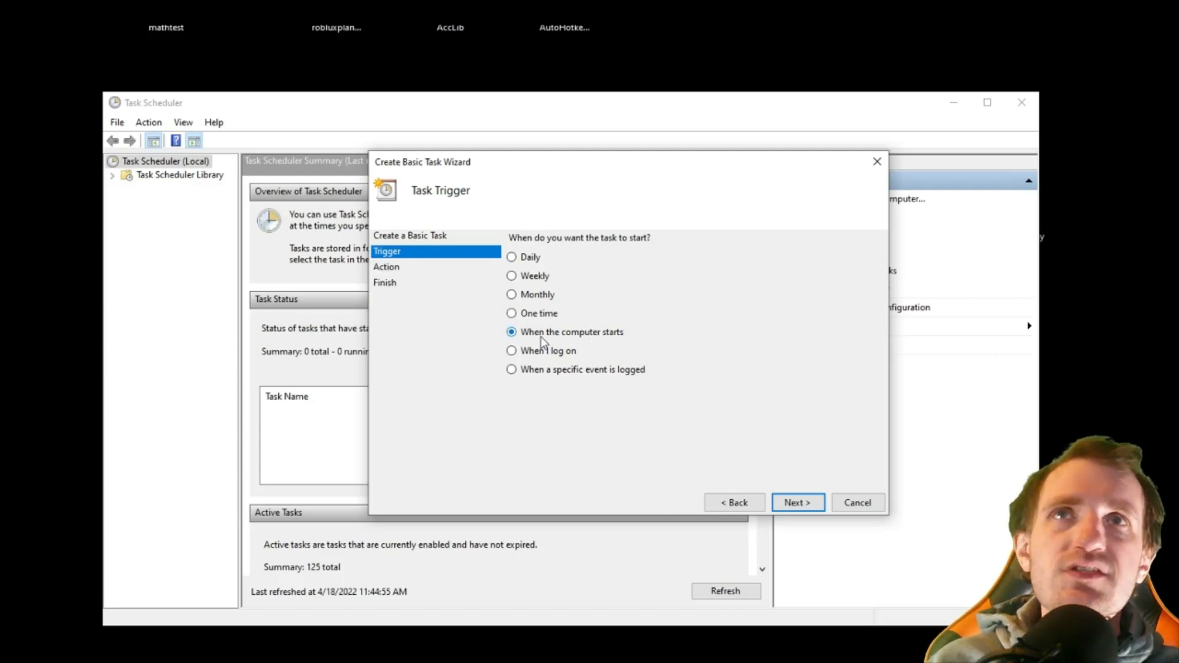
mouse_move(662, 344)
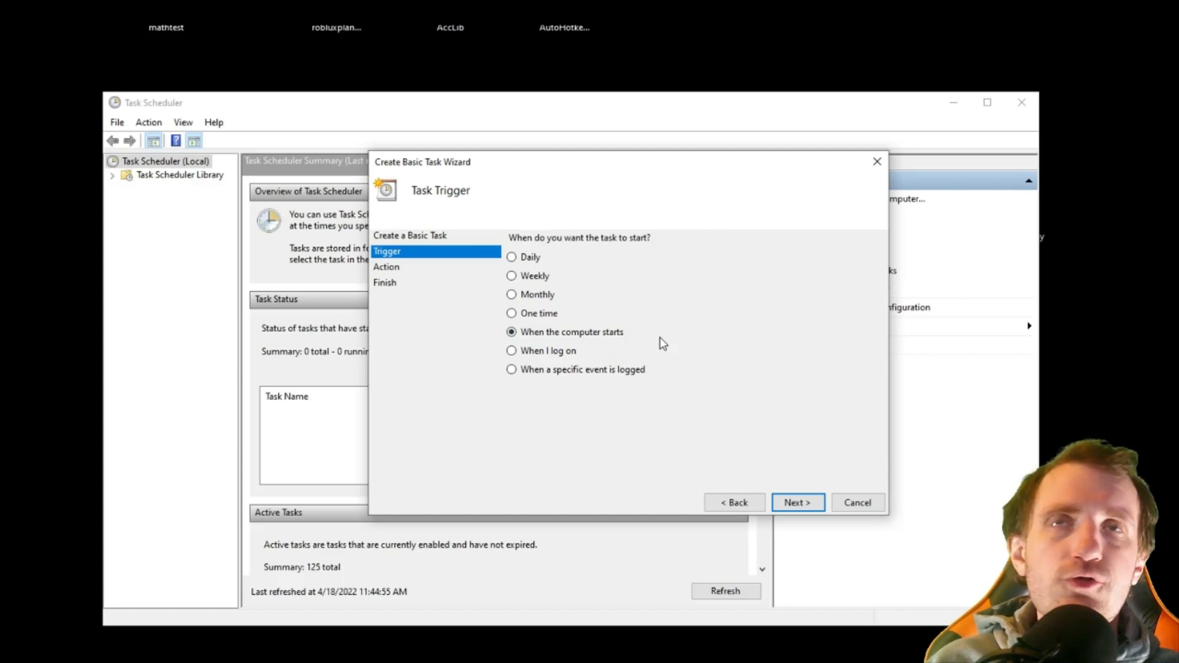
mouse_move(555, 356)
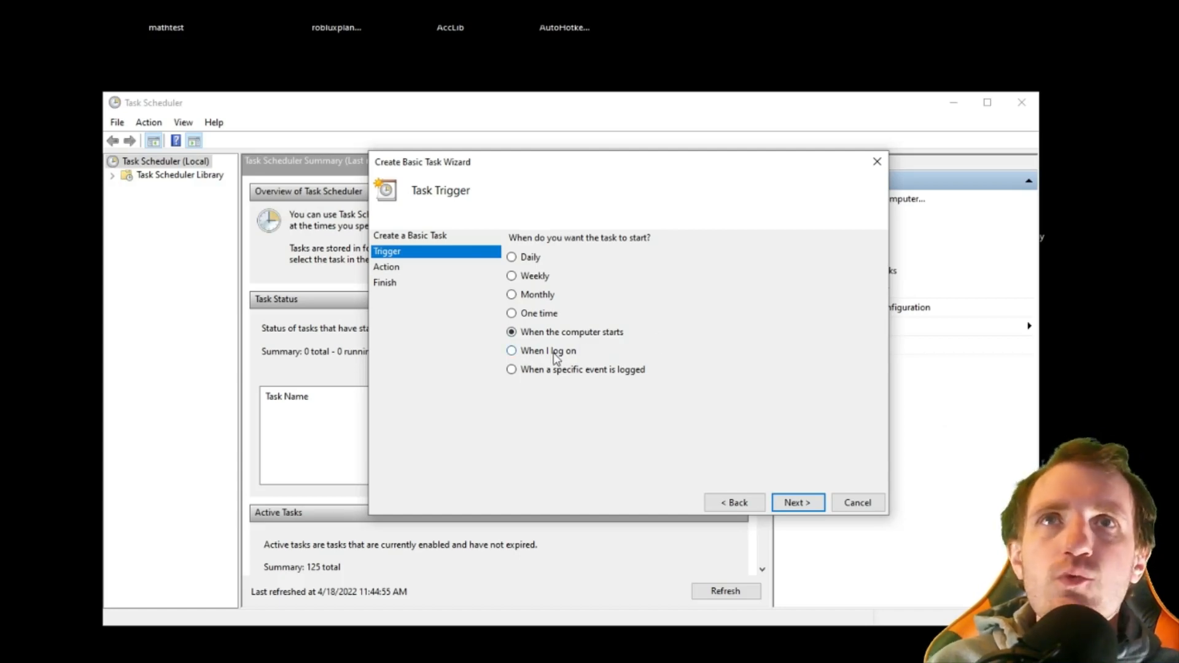
click(511, 370)
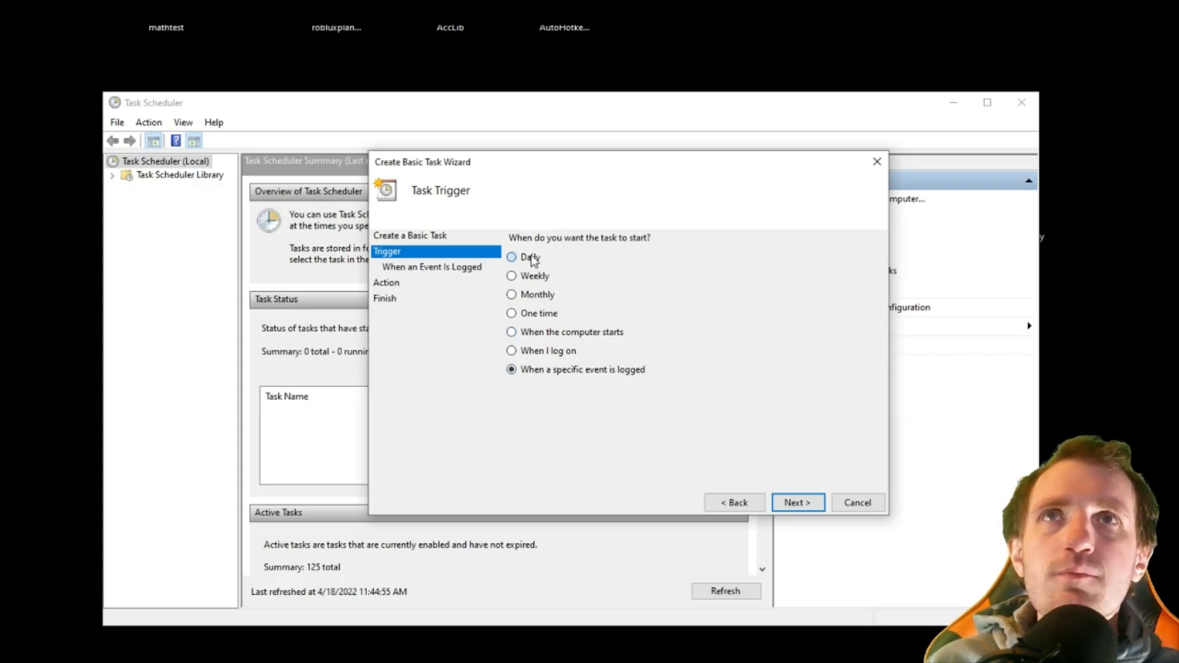
click(511, 256)
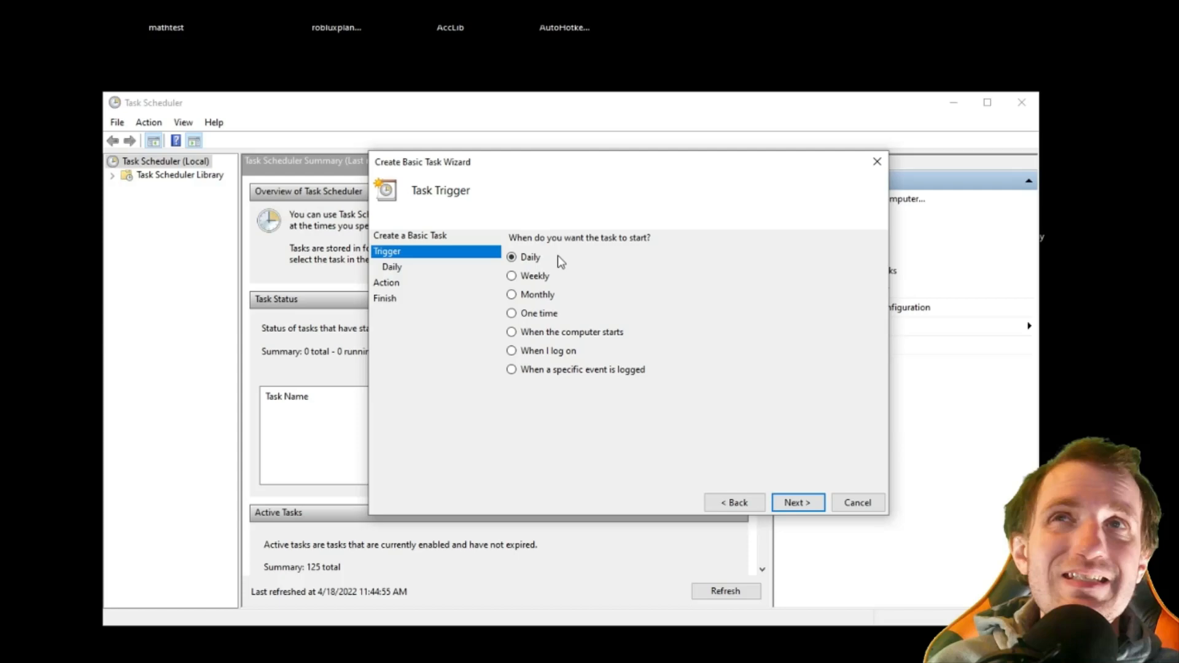
mouse_move(569, 261)
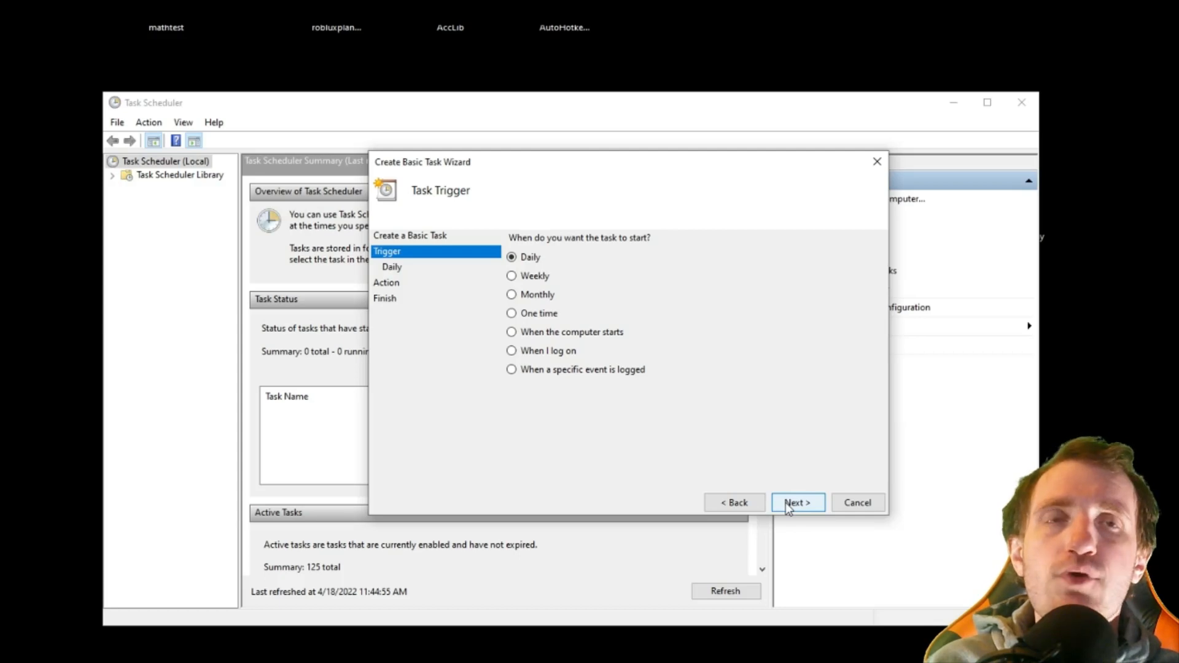
Keep the daily start at 4/18/2022 11:47:24 AM recurring every 1 day.
click(796, 502)
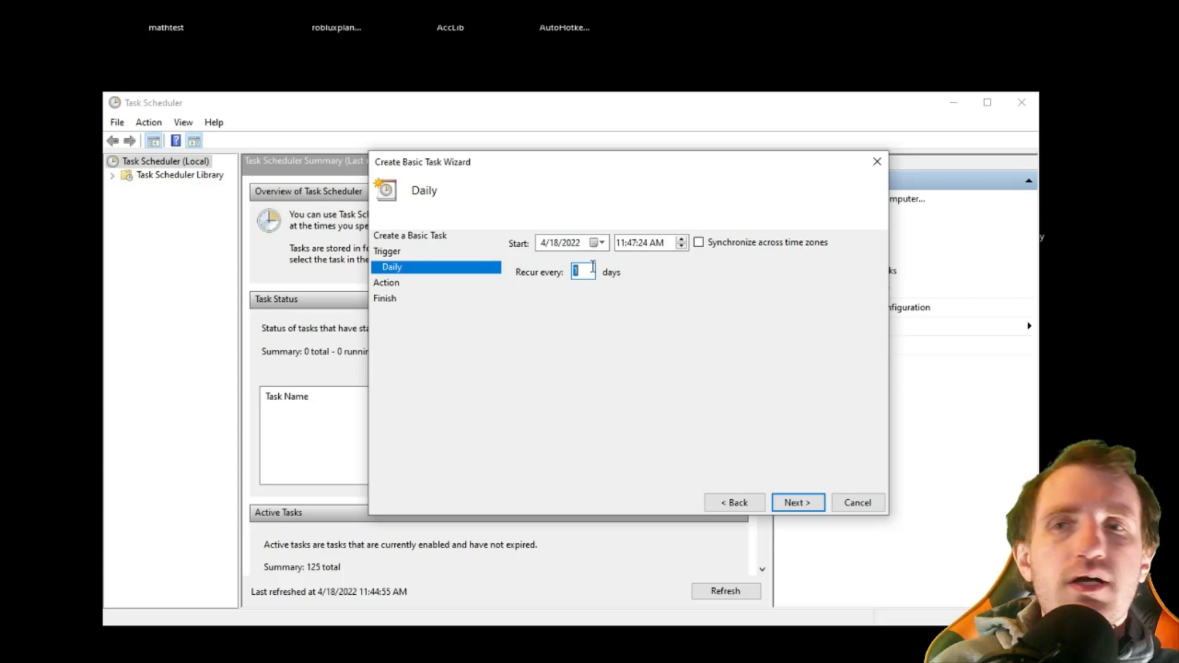
mouse_move(711, 289)
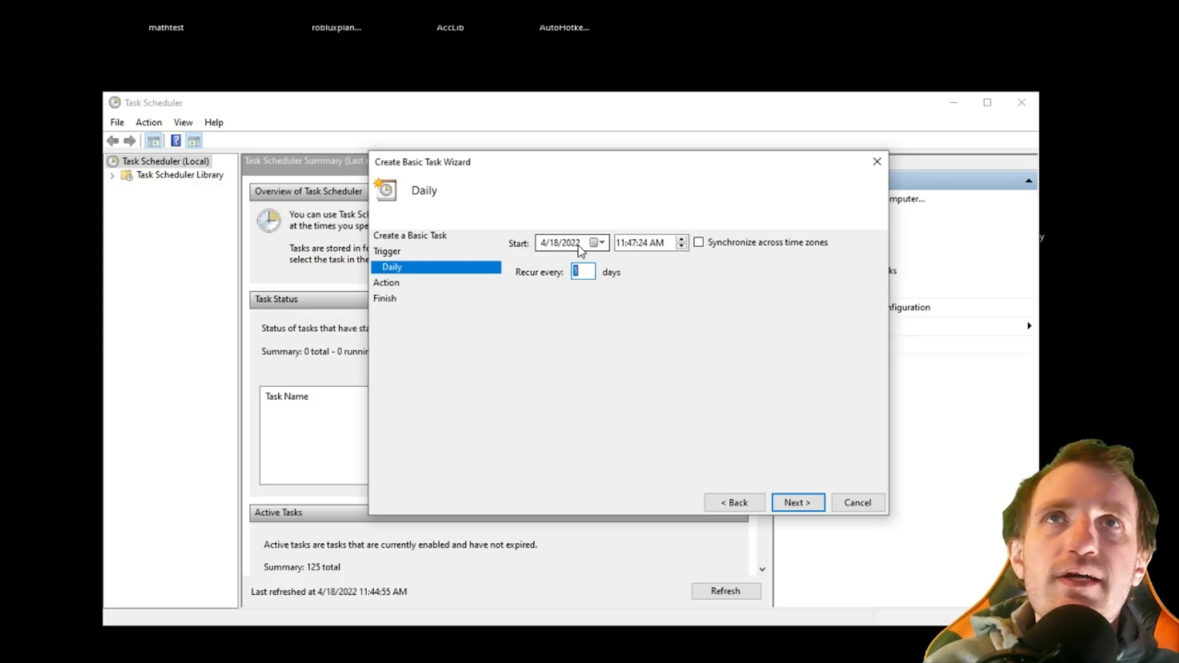
click(599, 241)
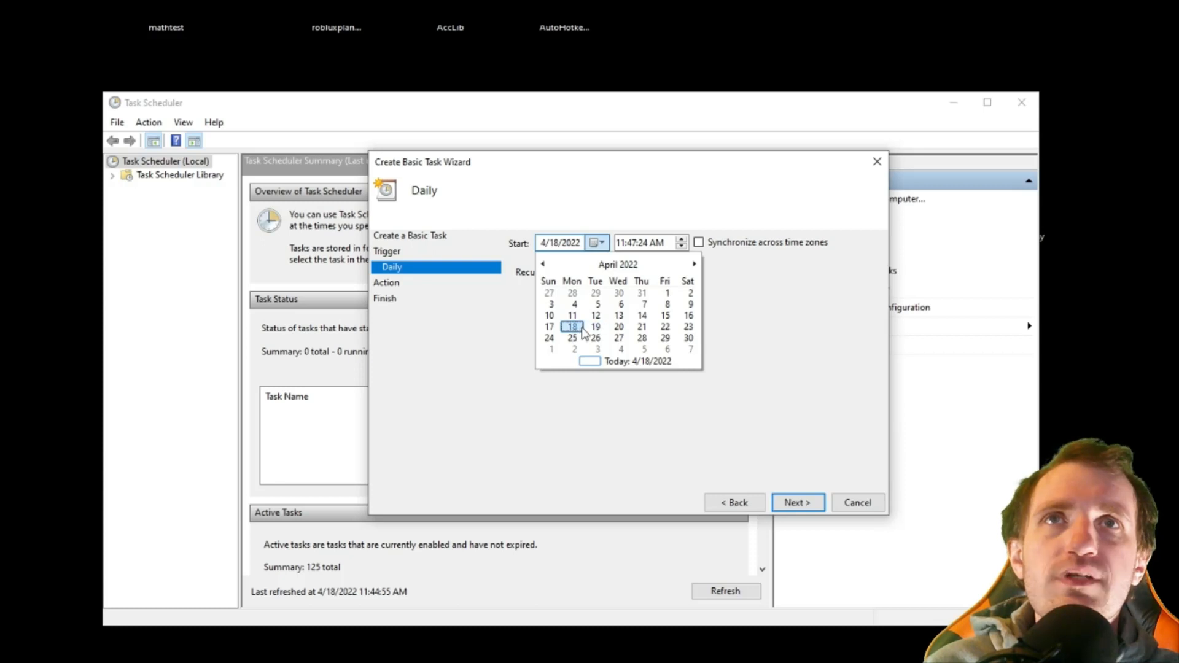
click(572, 327)
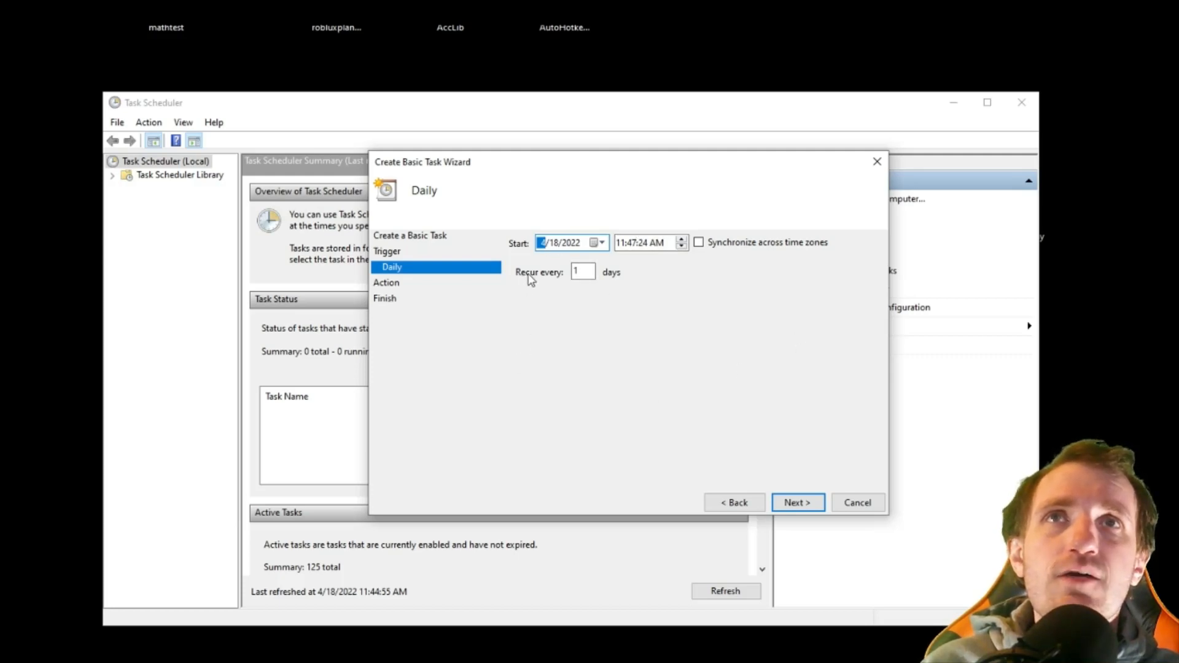
click(582, 271)
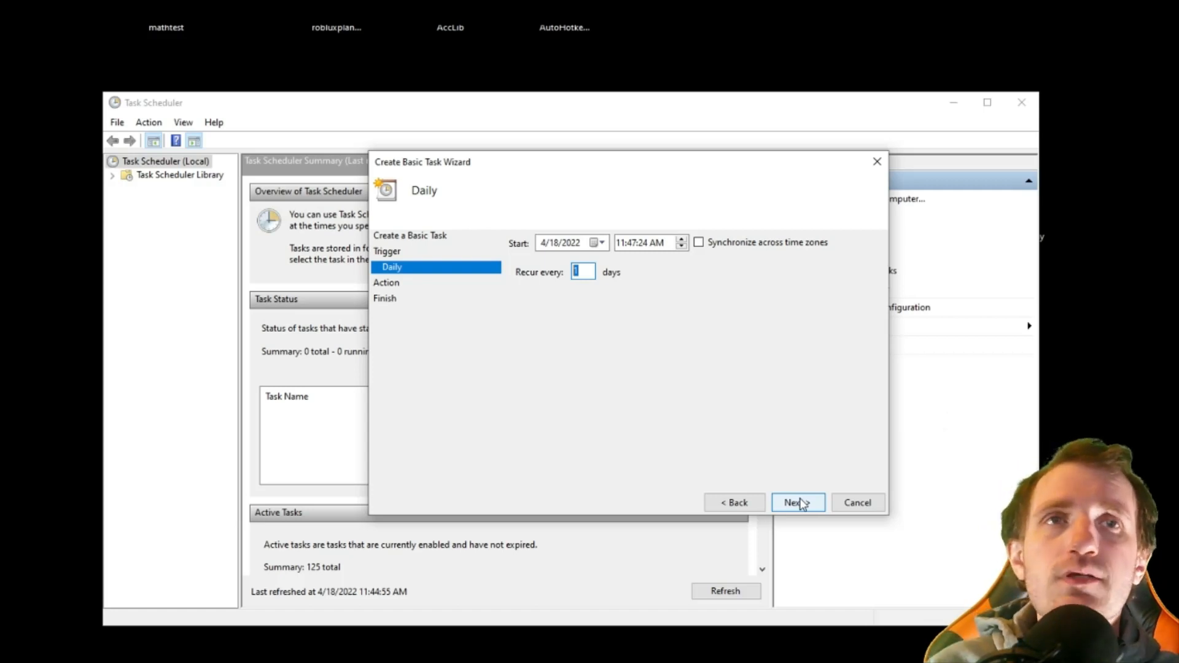
Try the e-mail and message actions, choose Start a program, and continue.
click(796, 503)
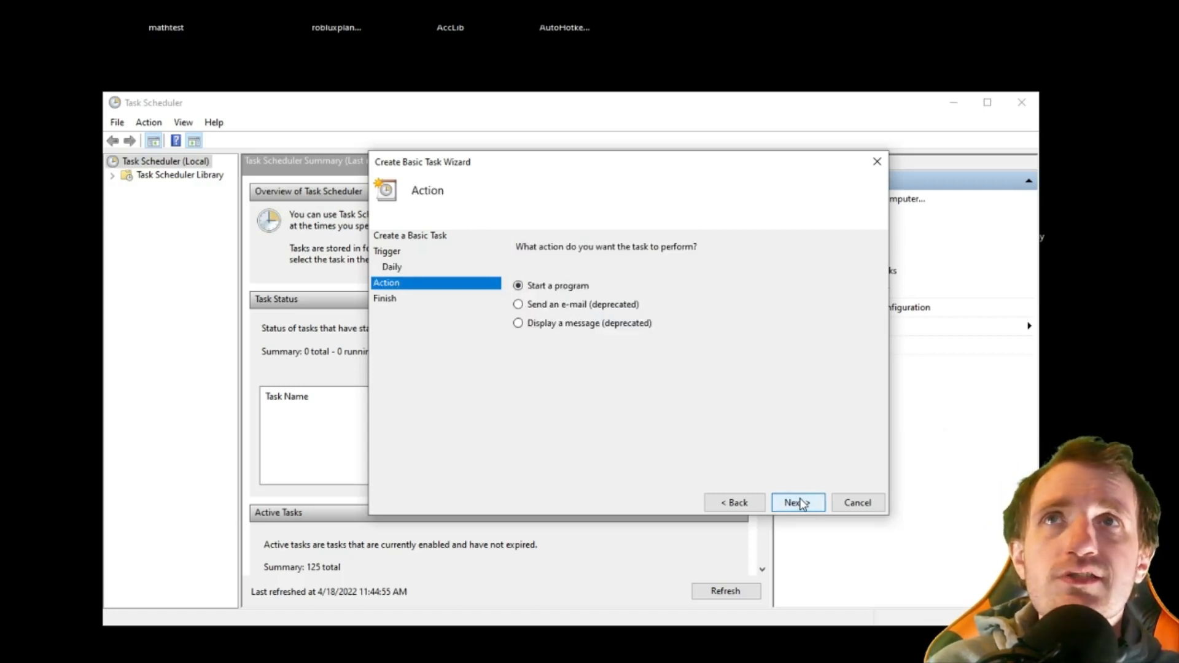
mouse_move(745, 398)
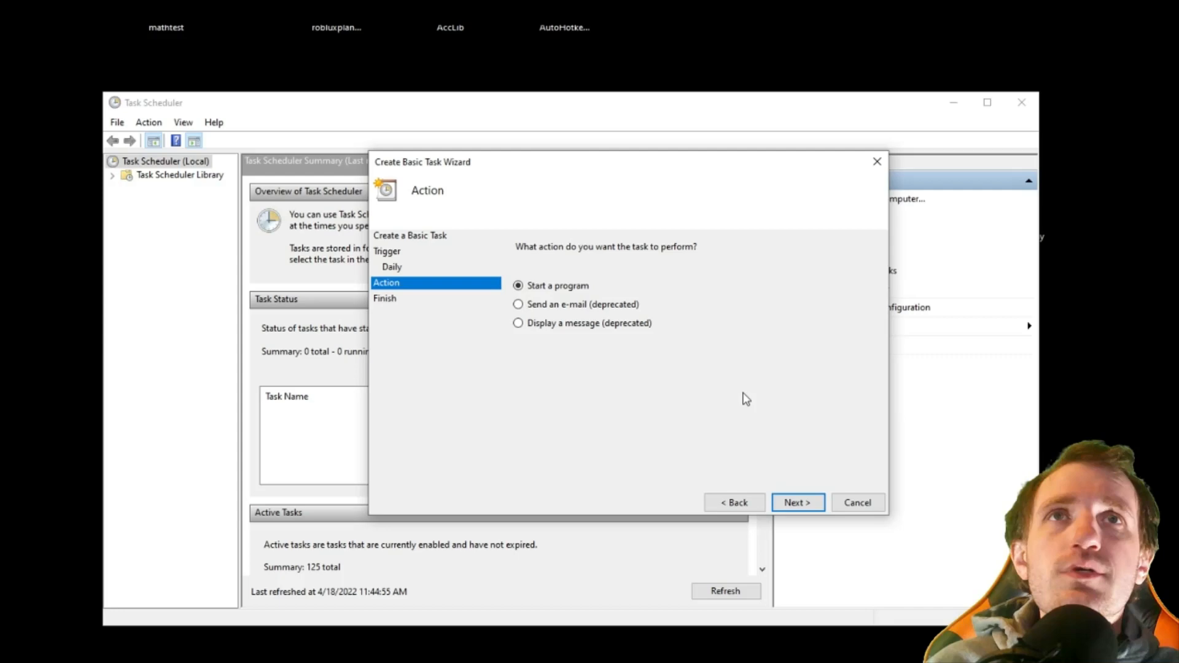
mouse_move(552, 336)
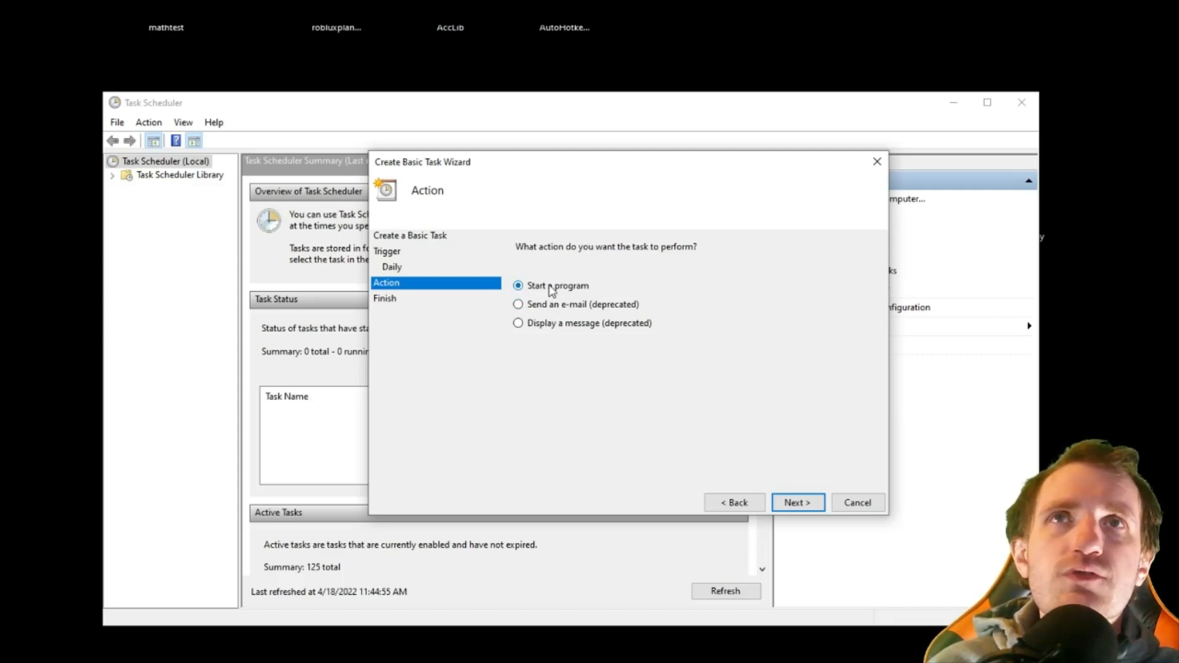
mouse_move(616, 292)
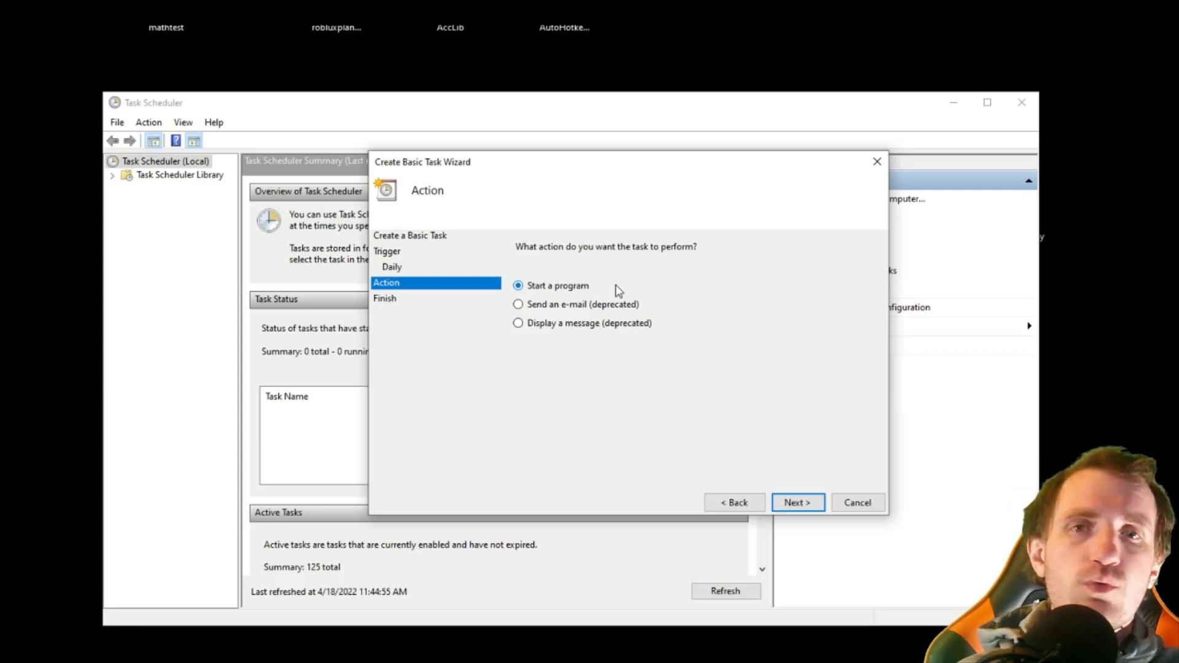
click(518, 303)
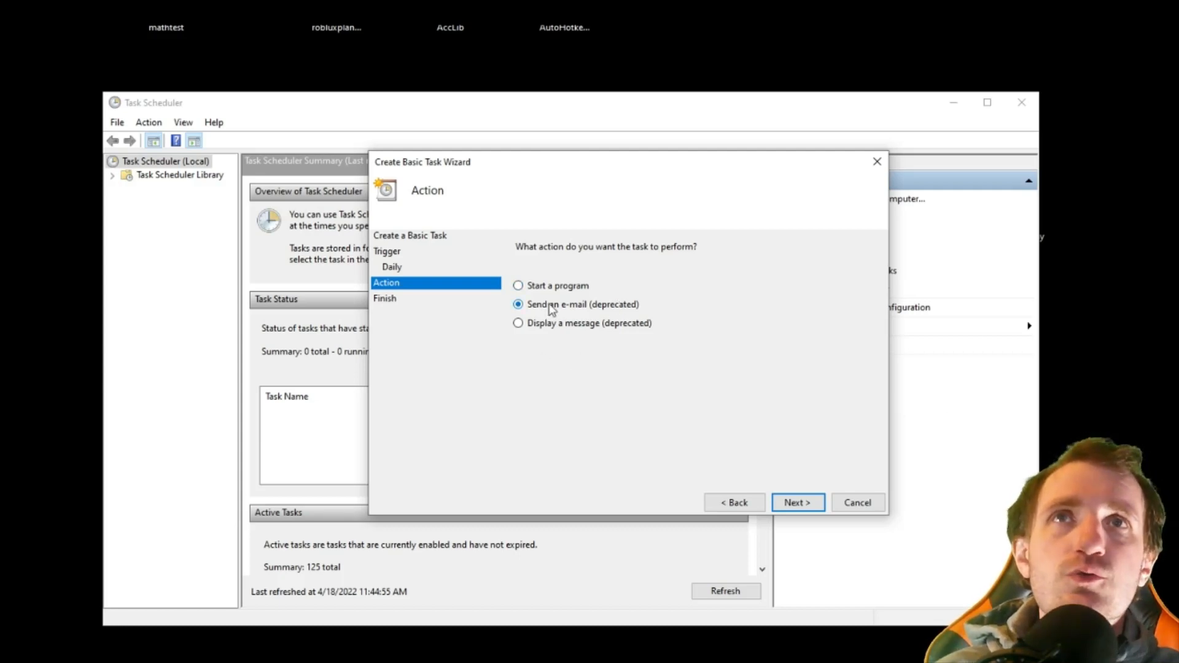
click(518, 323)
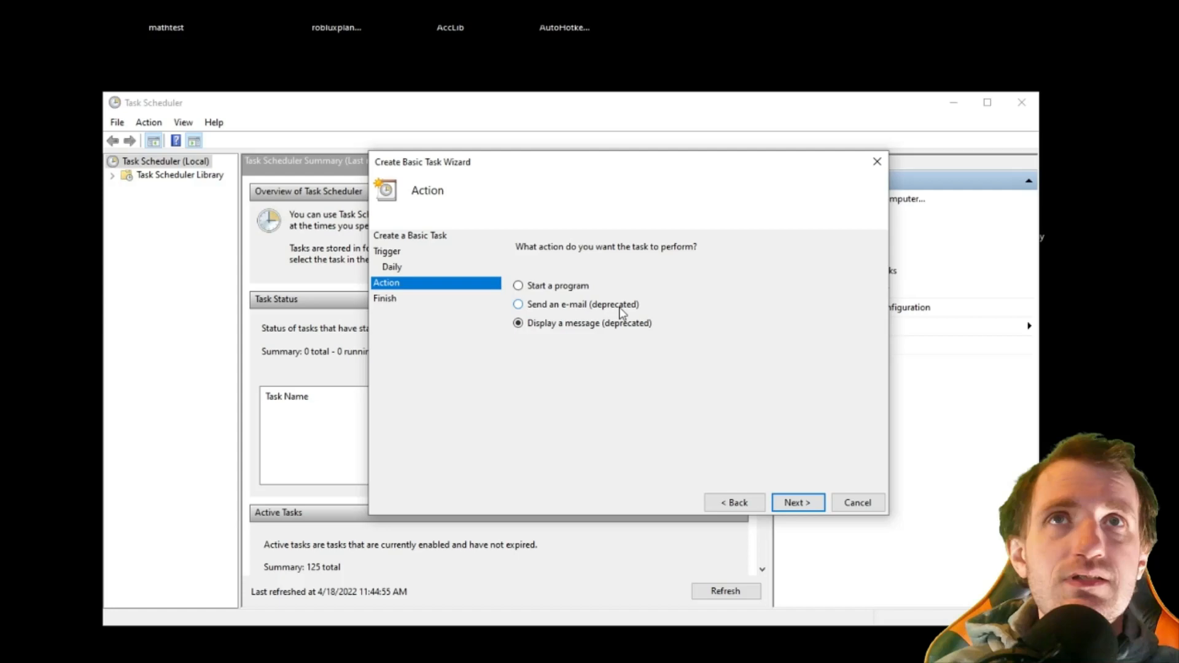
click(518, 304)
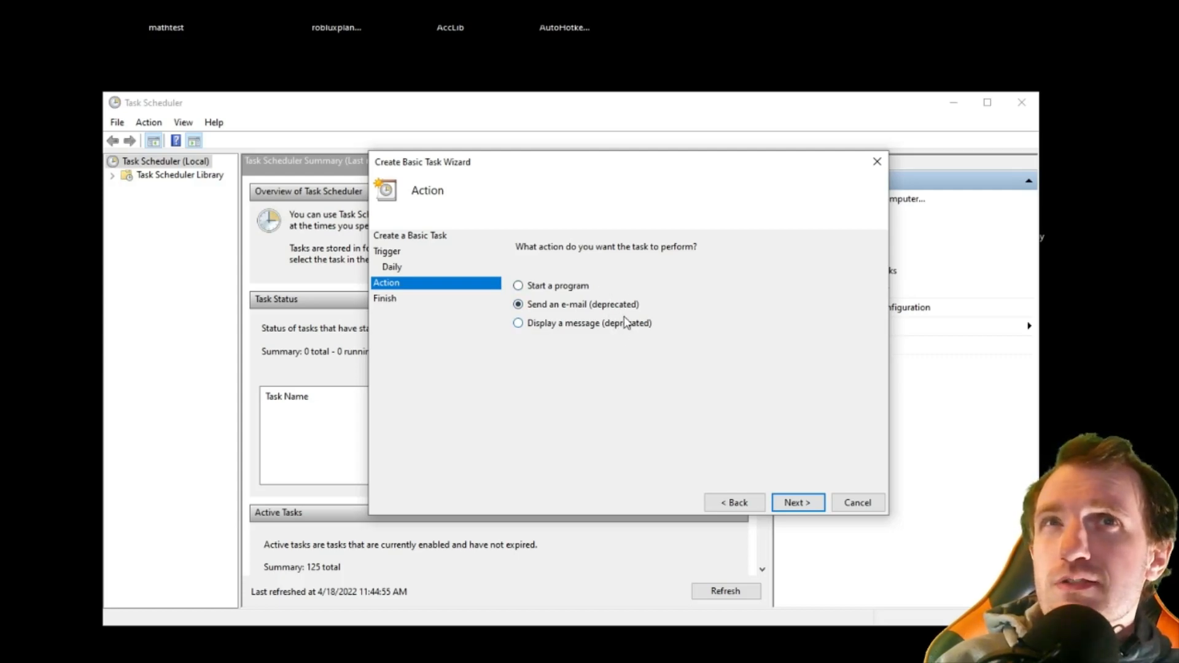
click(518, 285)
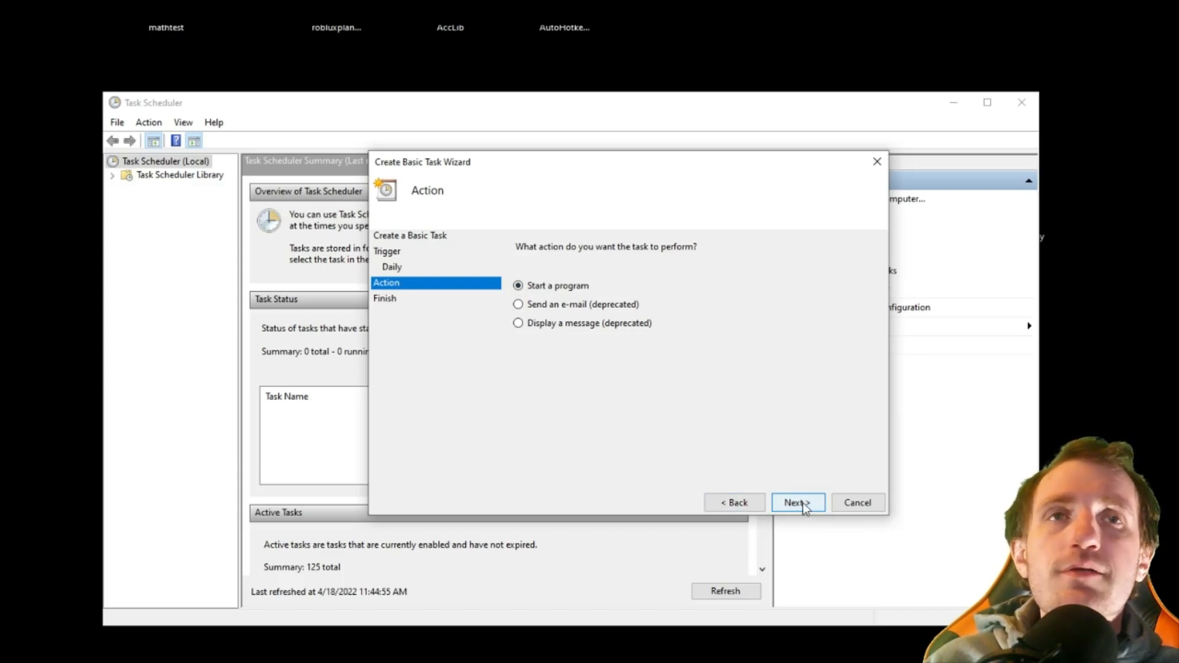
click(797, 502)
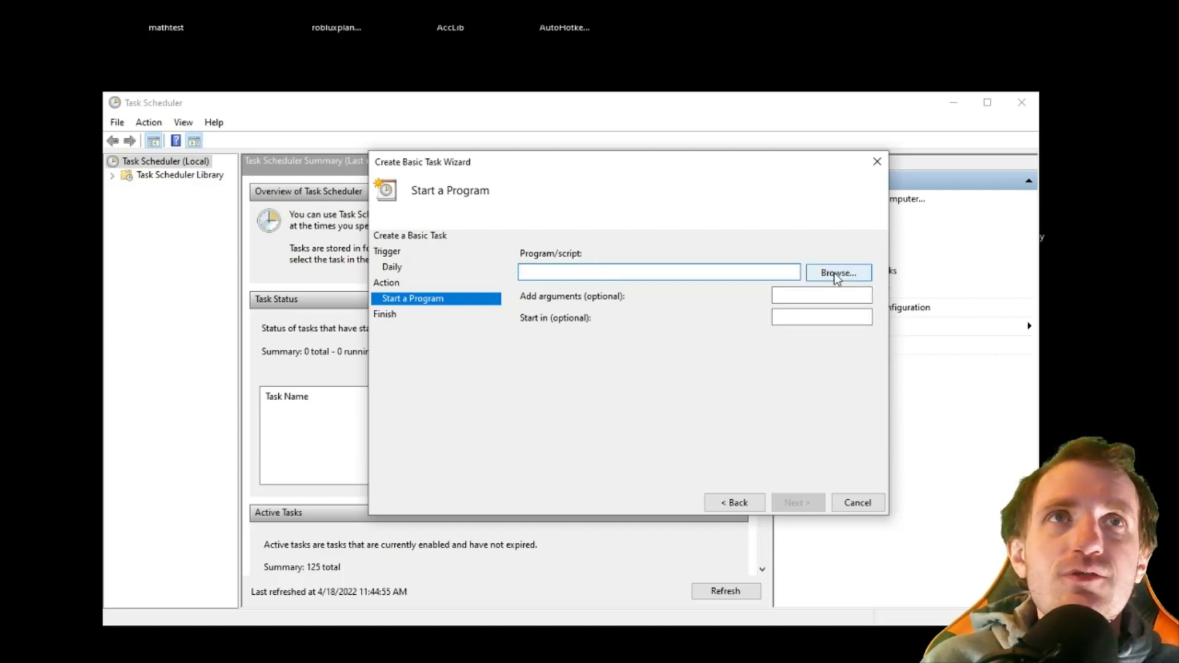
Browse to the Desktop and set good morning.ahk as the program to run, then continue.
click(836, 273)
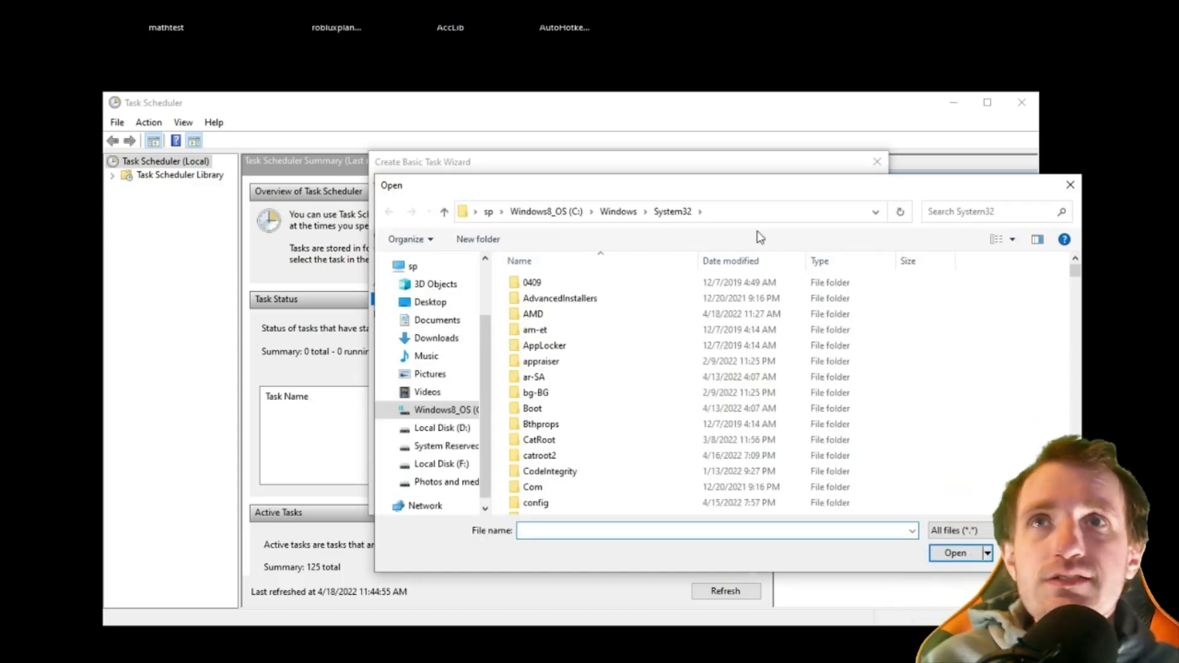
click(430, 302)
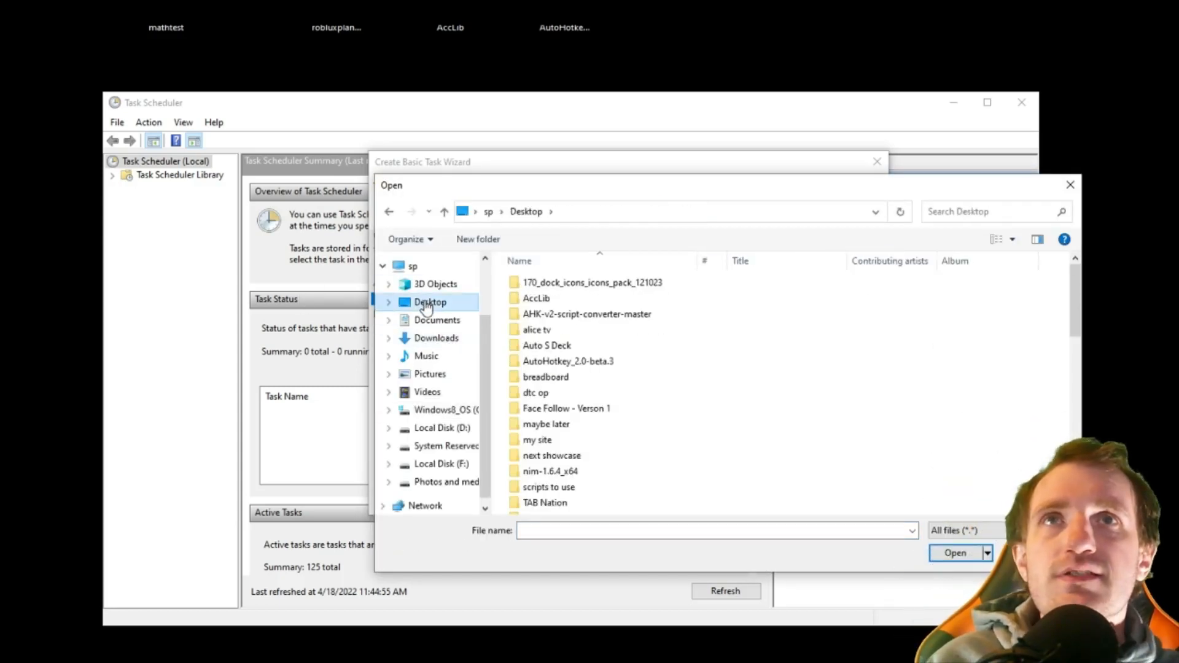
scroll(down, 3)
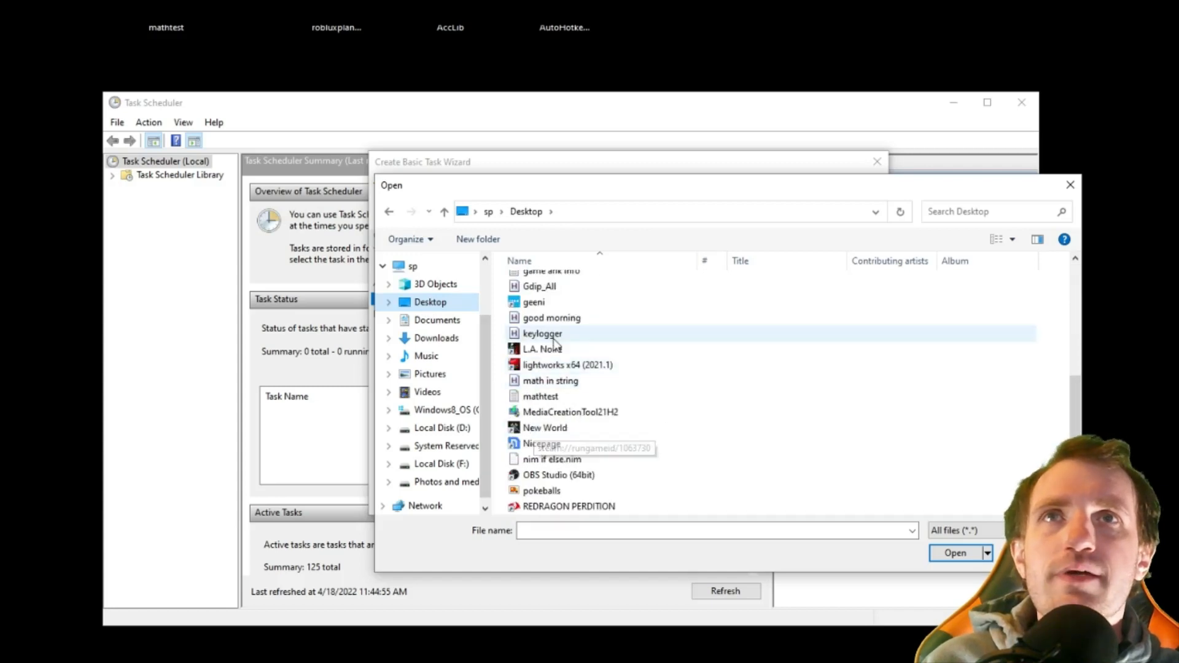
click(551, 317)
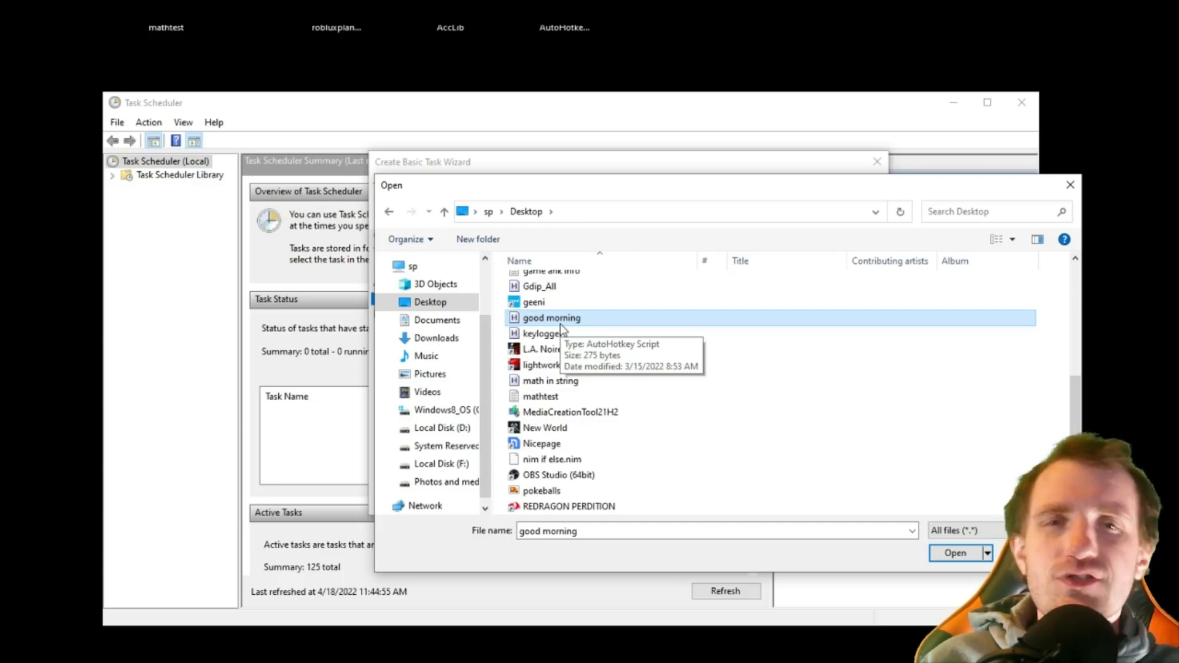
mouse_move(553, 323)
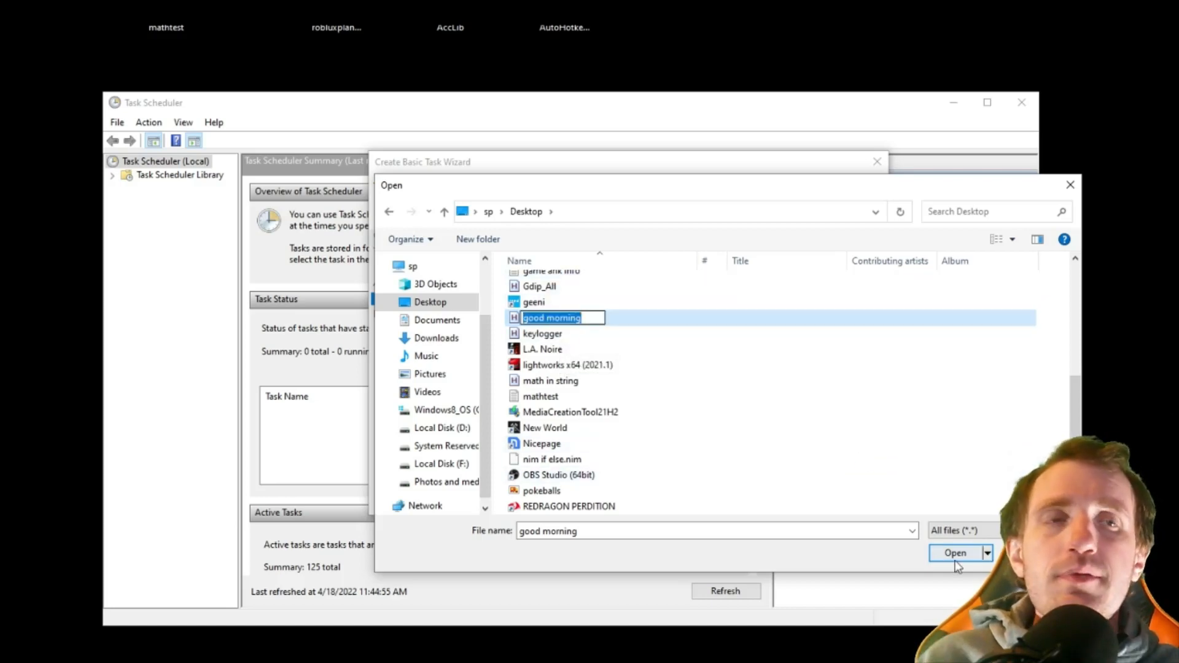
click(551, 381)
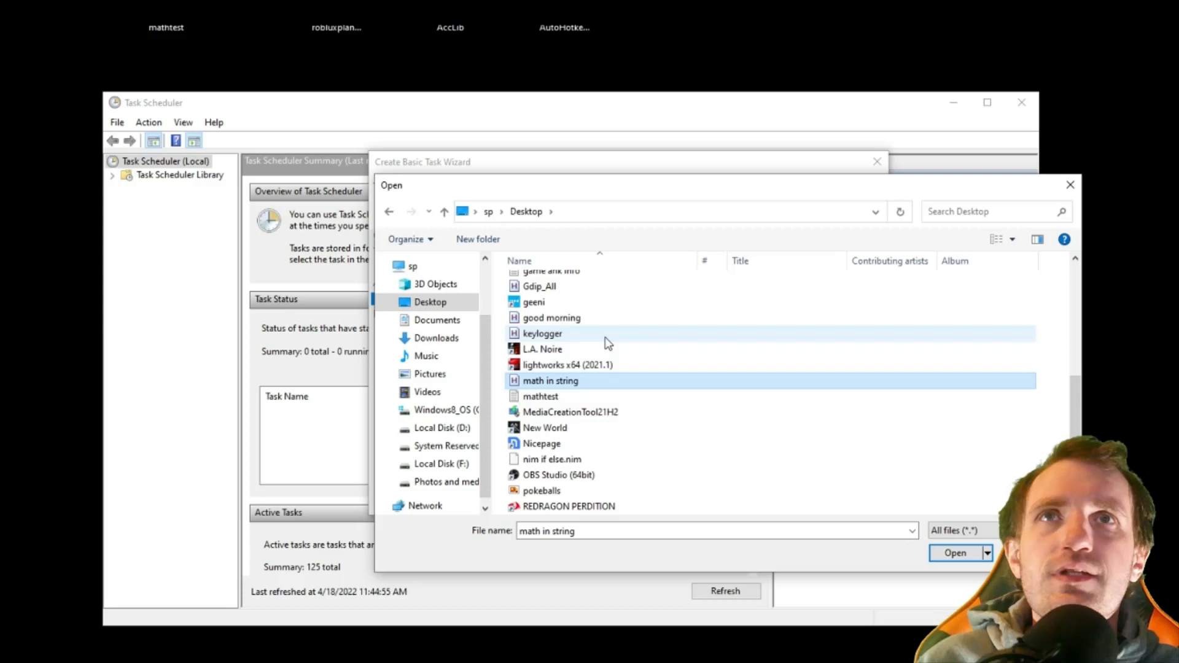
click(551, 317)
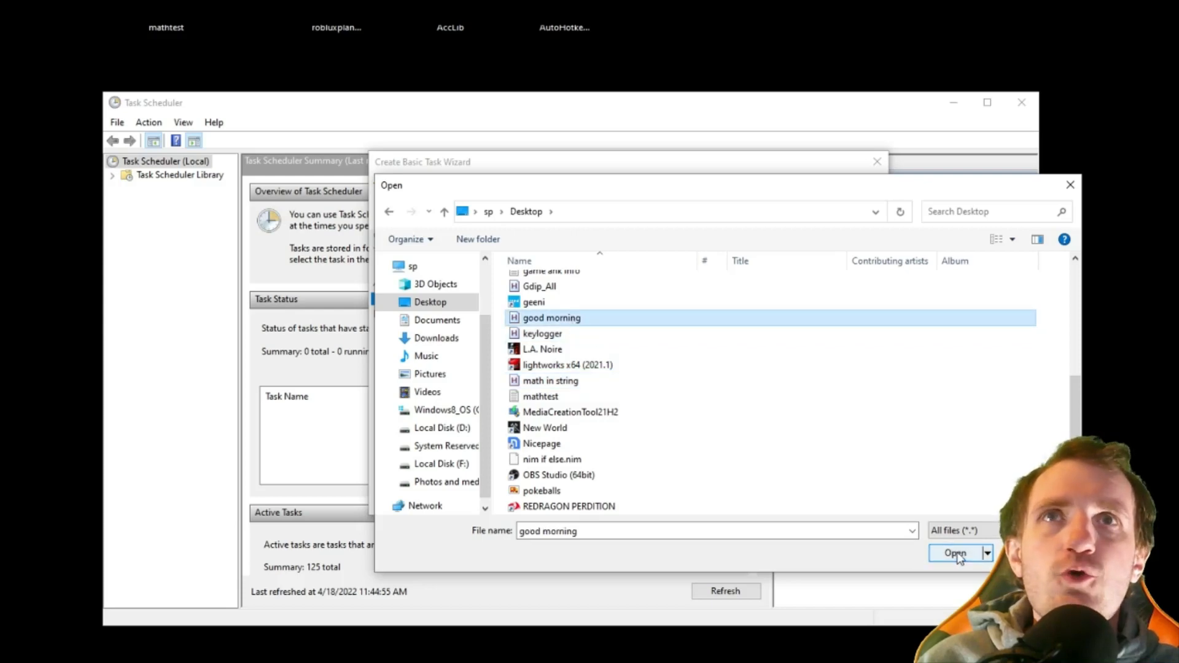
click(956, 554)
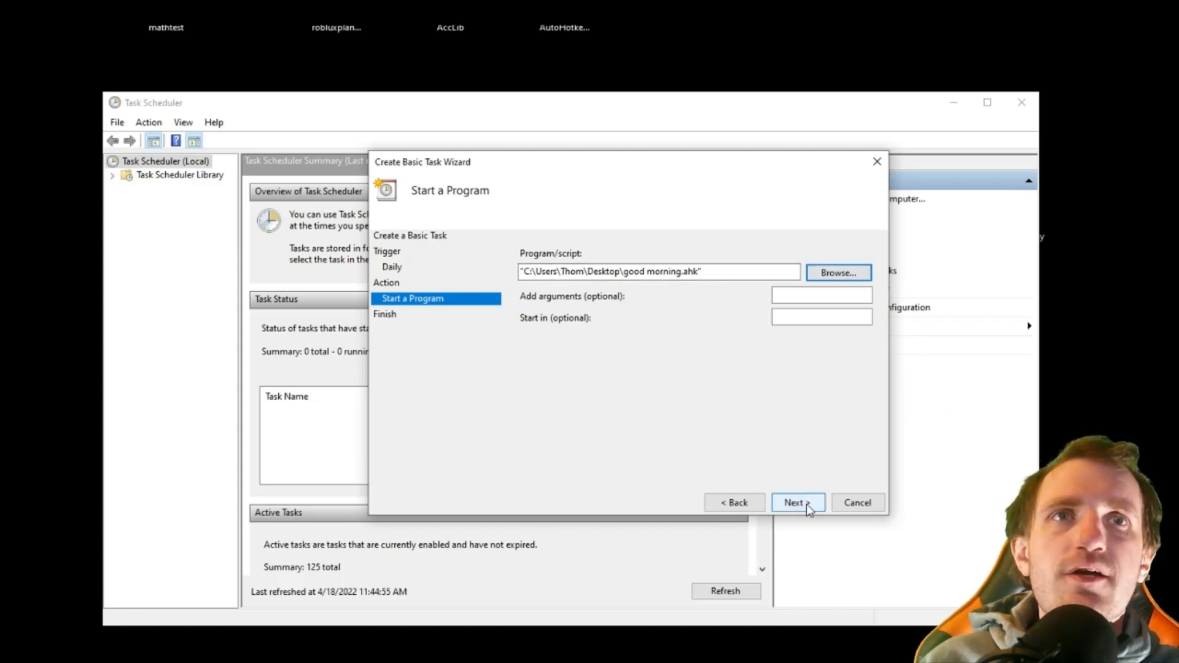
click(797, 503)
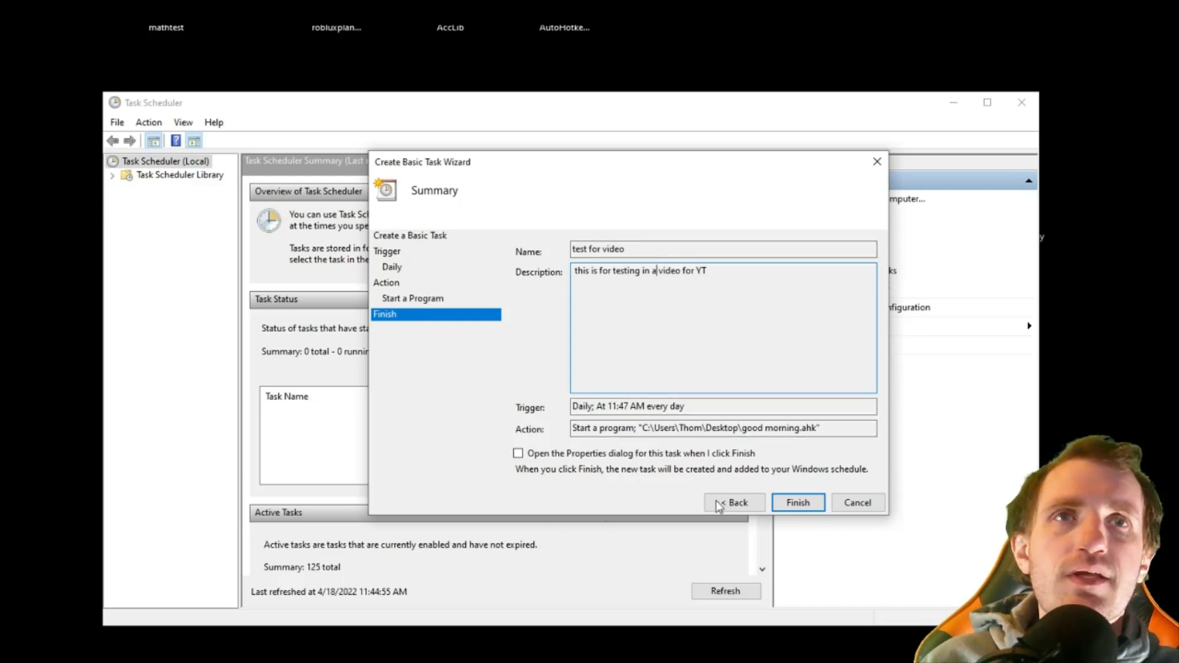
Finish the wizard so the 'test for video' task is added to the schedule.
click(797, 502)
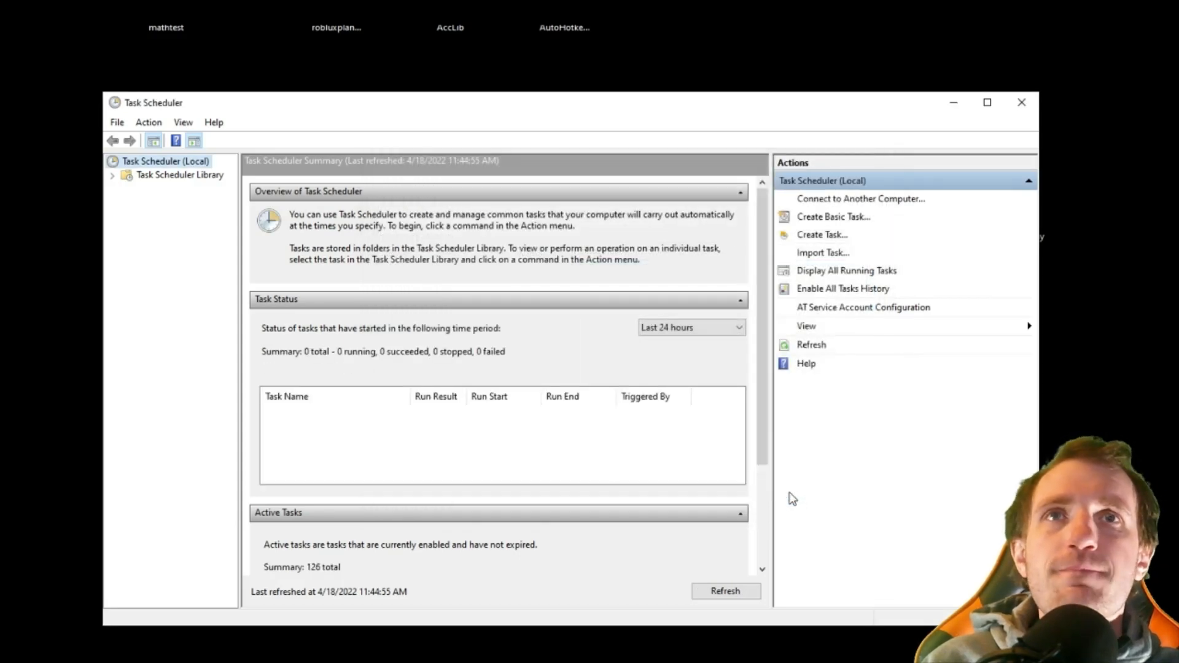
mouse_move(315, 430)
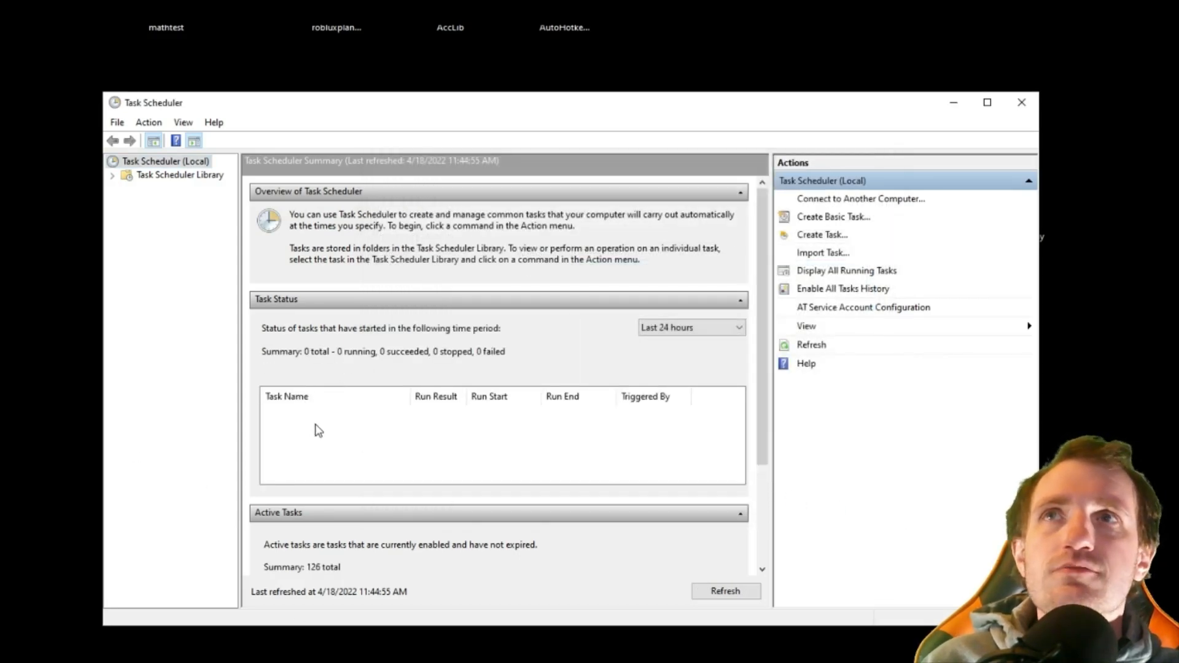
mouse_move(187, 183)
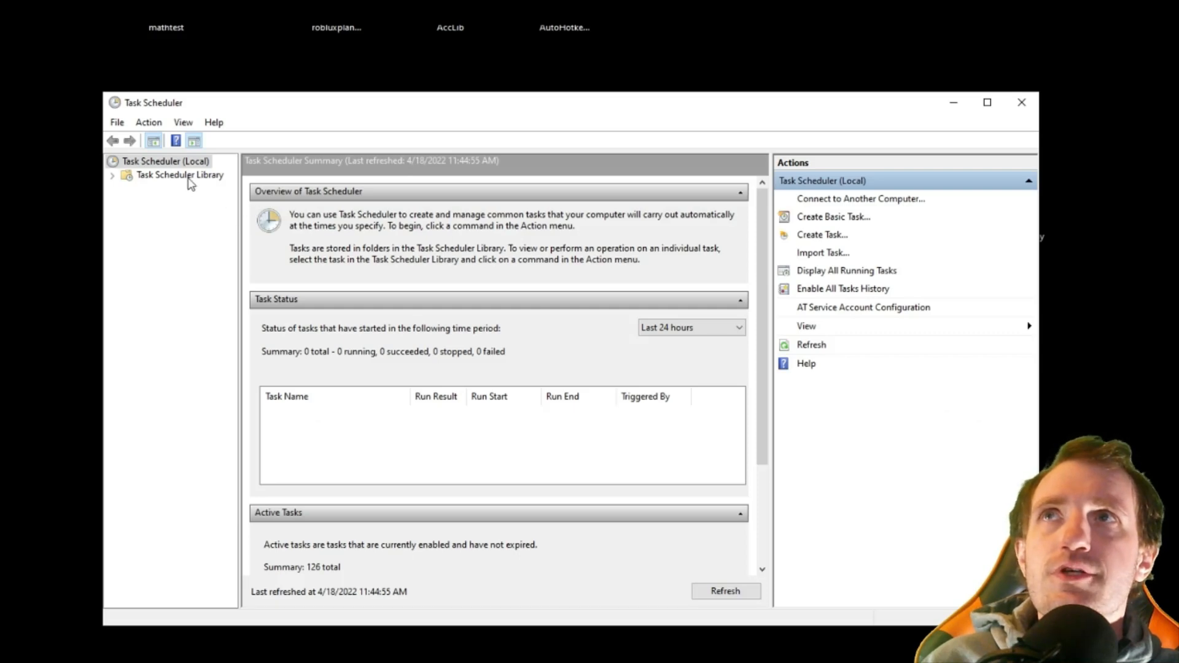
Sort the Active Tasks list by Next Run Time, then switch to the Task Scheduler Library.
click(180, 175)
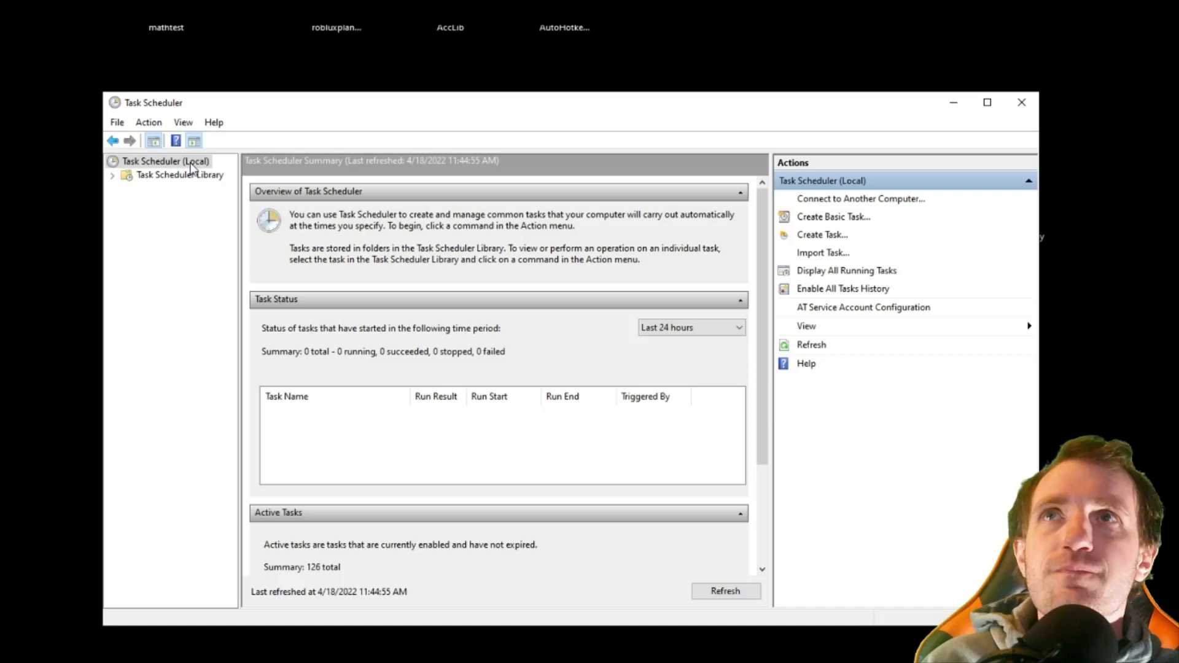
scroll(down, 3)
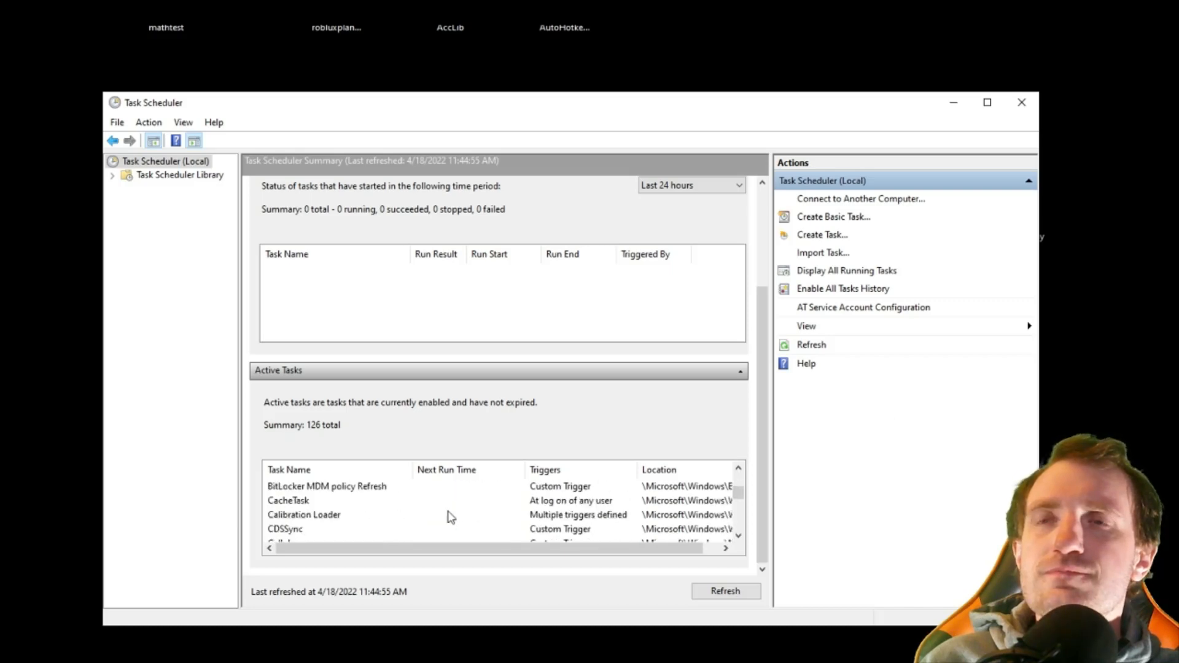
scroll(down, 3)
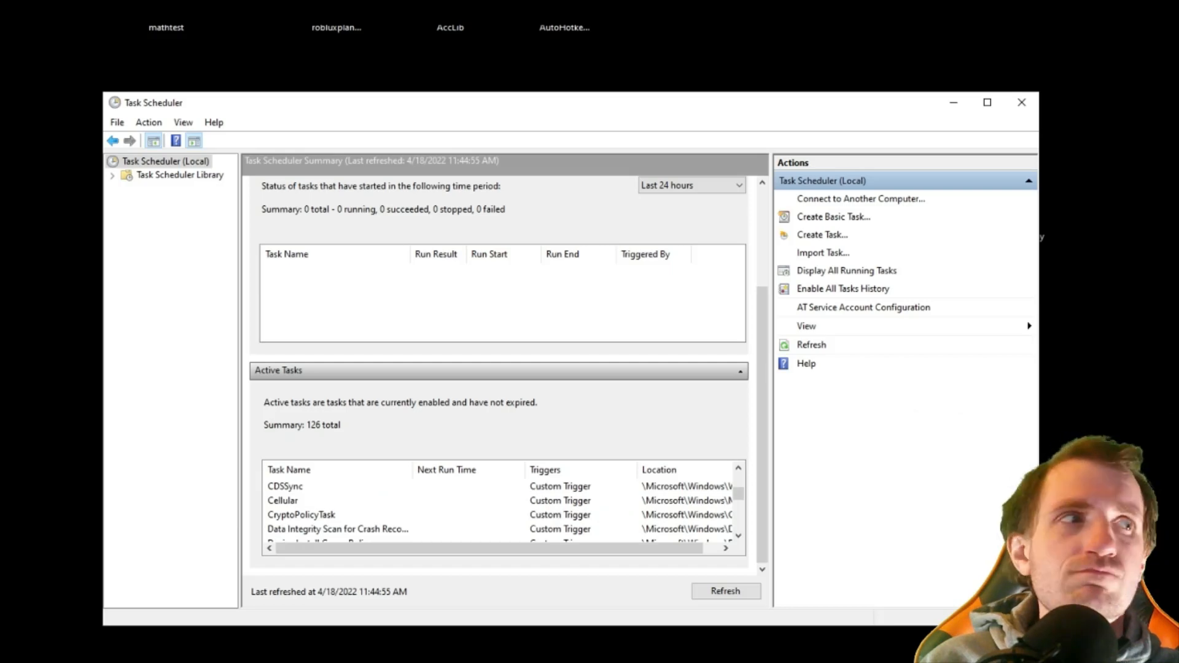
click(689, 192)
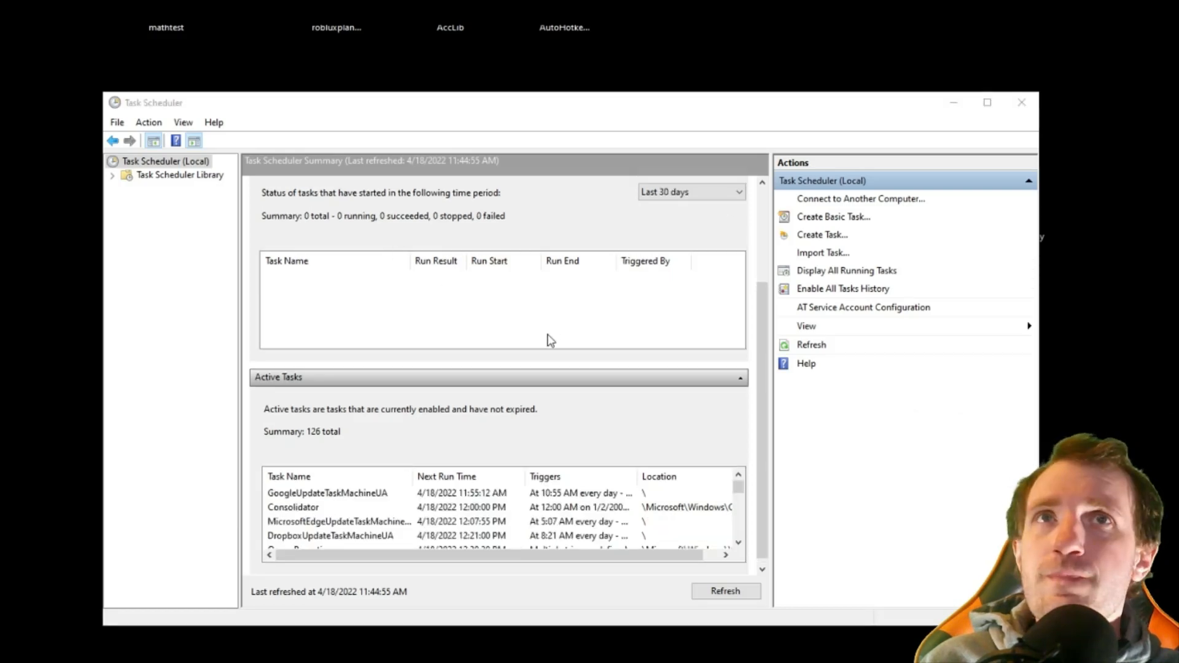
mouse_move(155, 181)
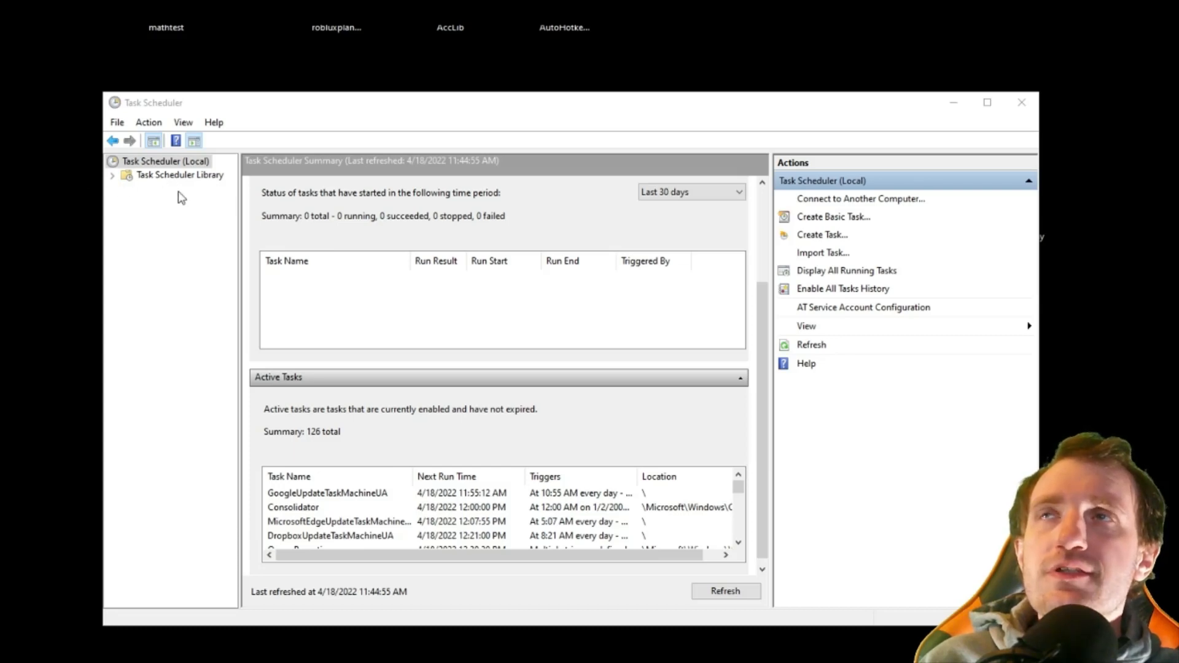
click(179, 175)
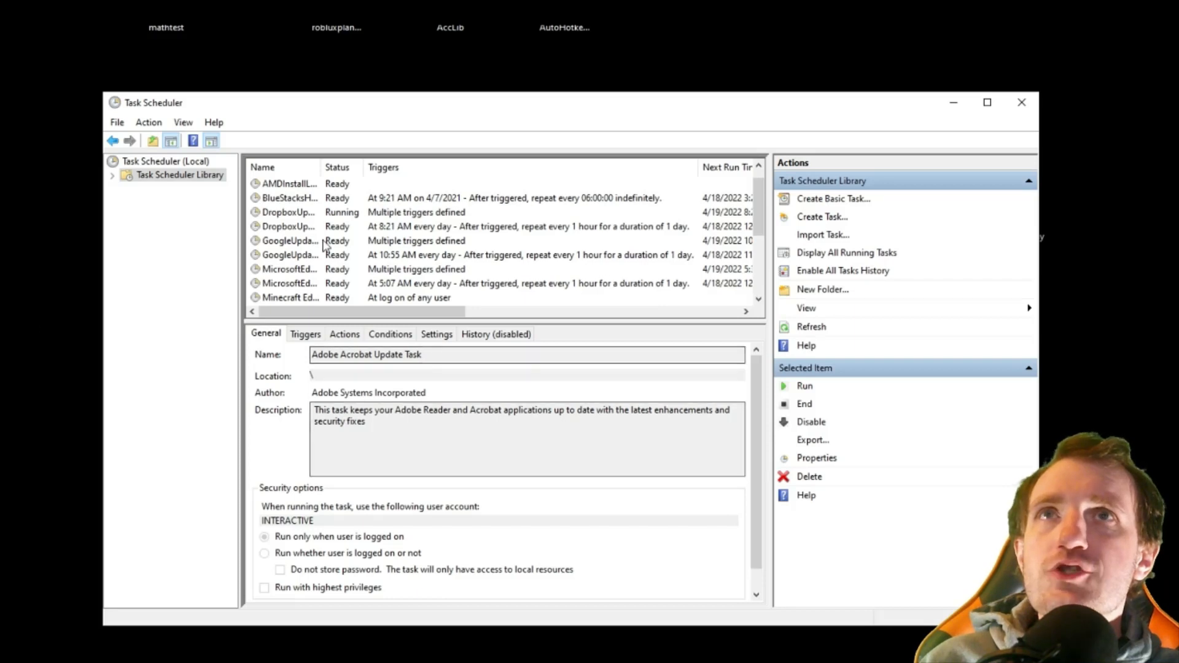
Select the 'test for video' task in the library and view its General details.
scroll(down, 3)
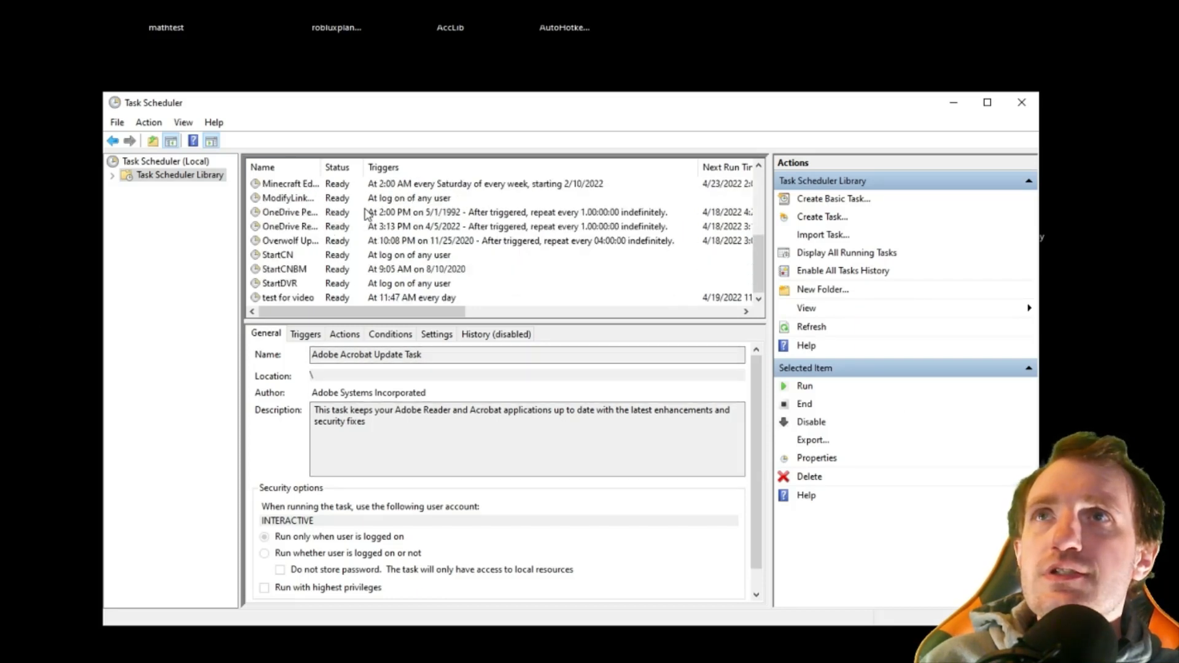
click(287, 297)
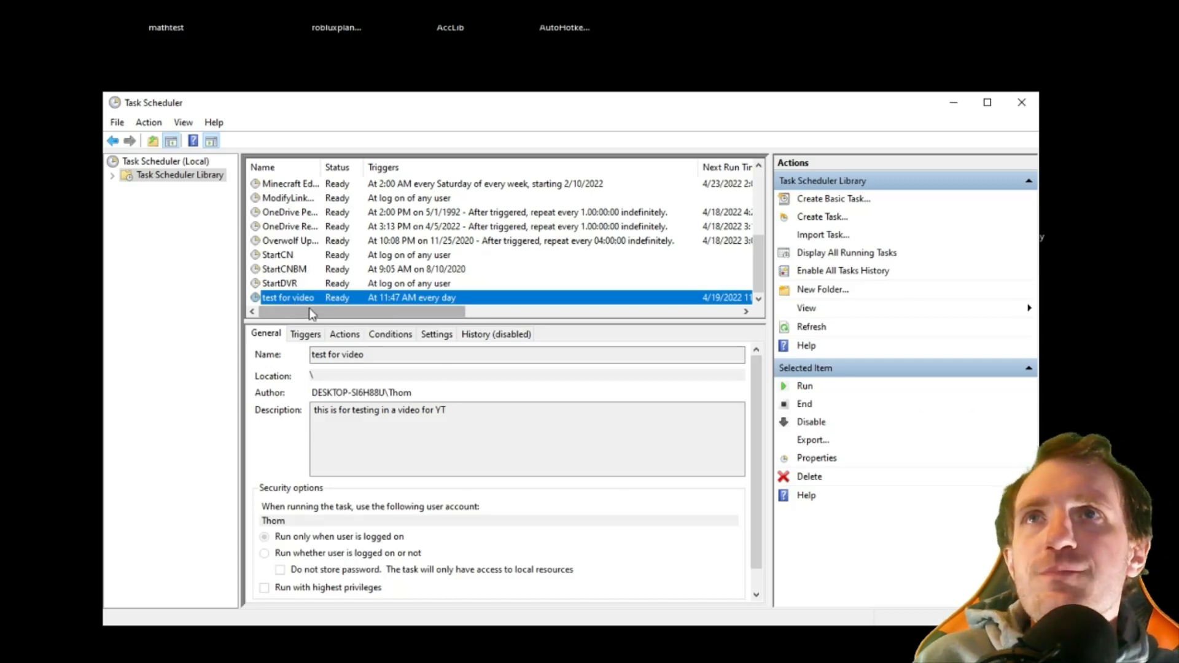
mouse_move(350, 301)
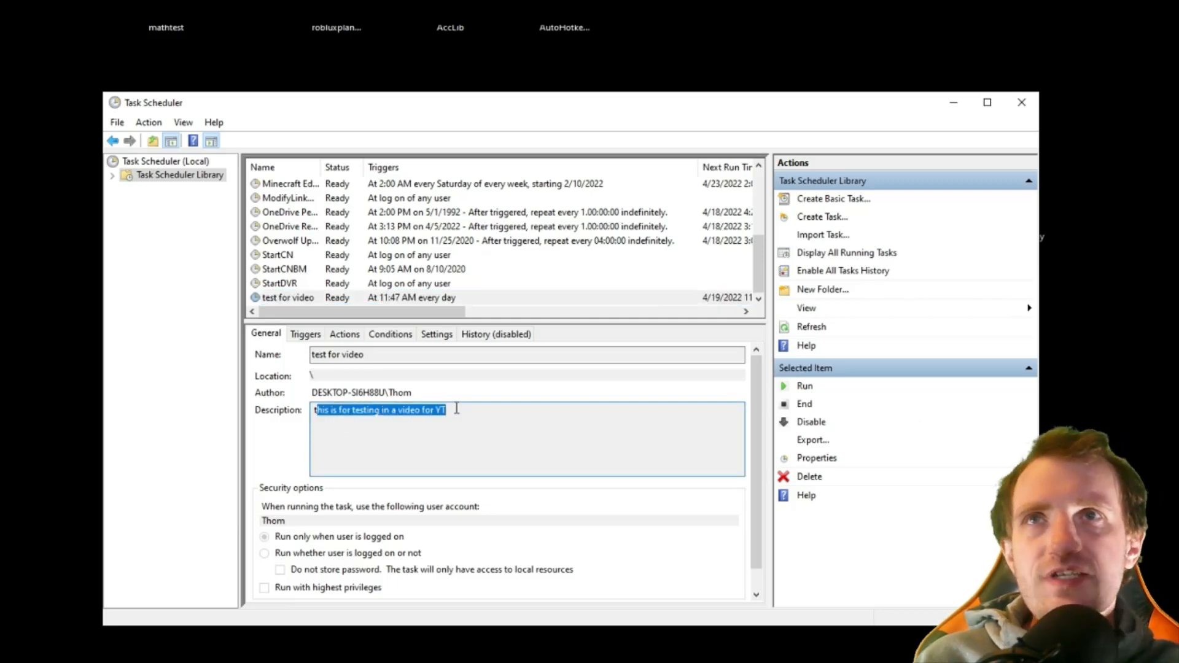
click(484, 420)
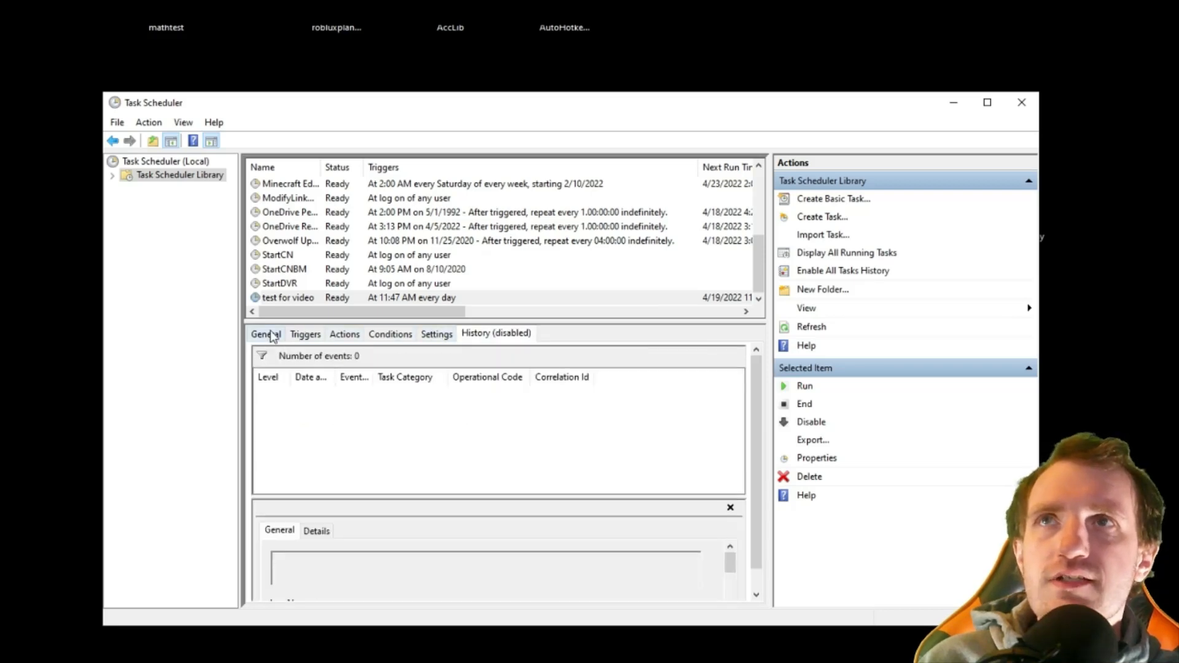
click(265, 334)
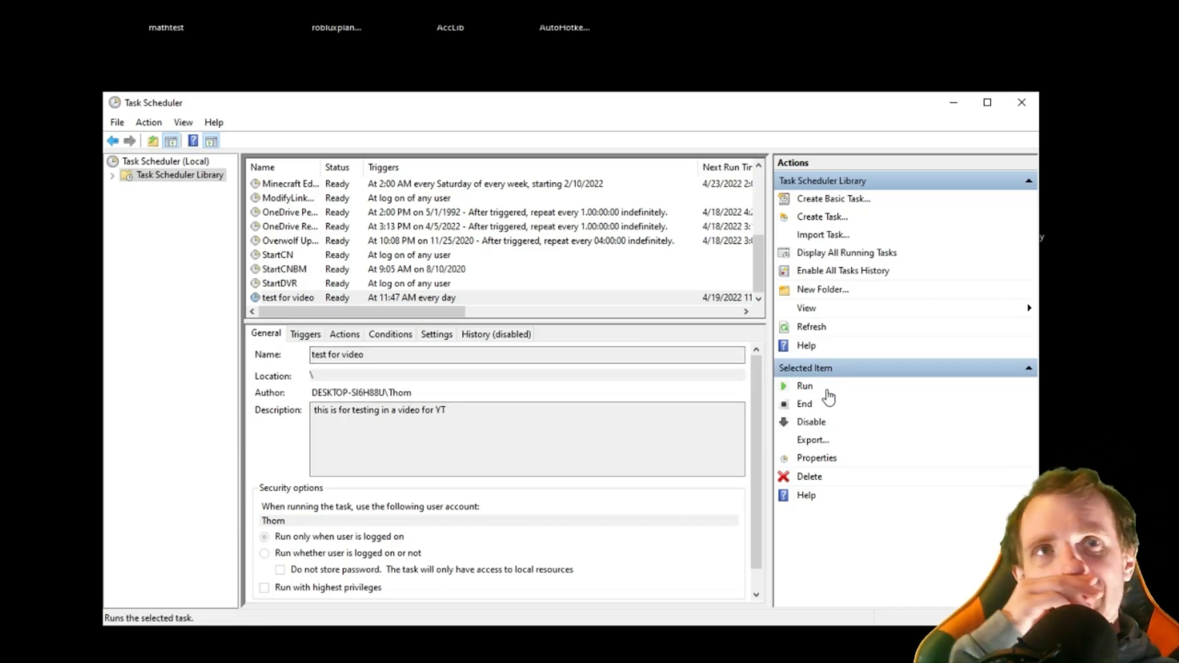
mouse_move(823, 424)
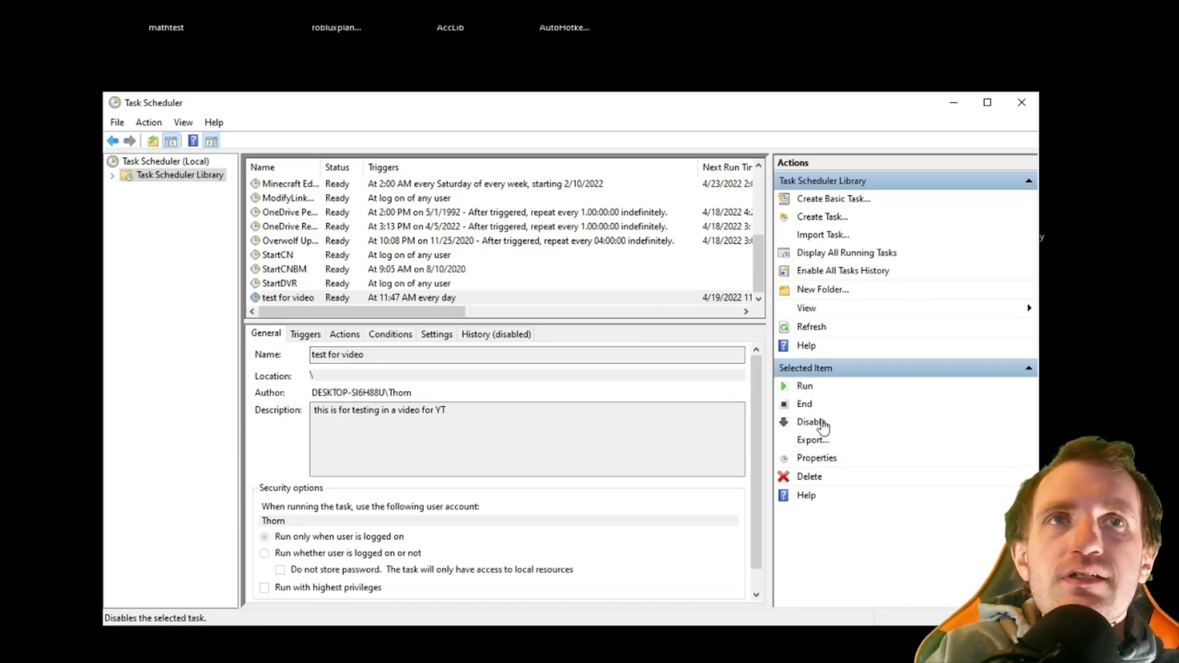
Disable 'test for video', then delete it from the library and confirm.
click(811, 421)
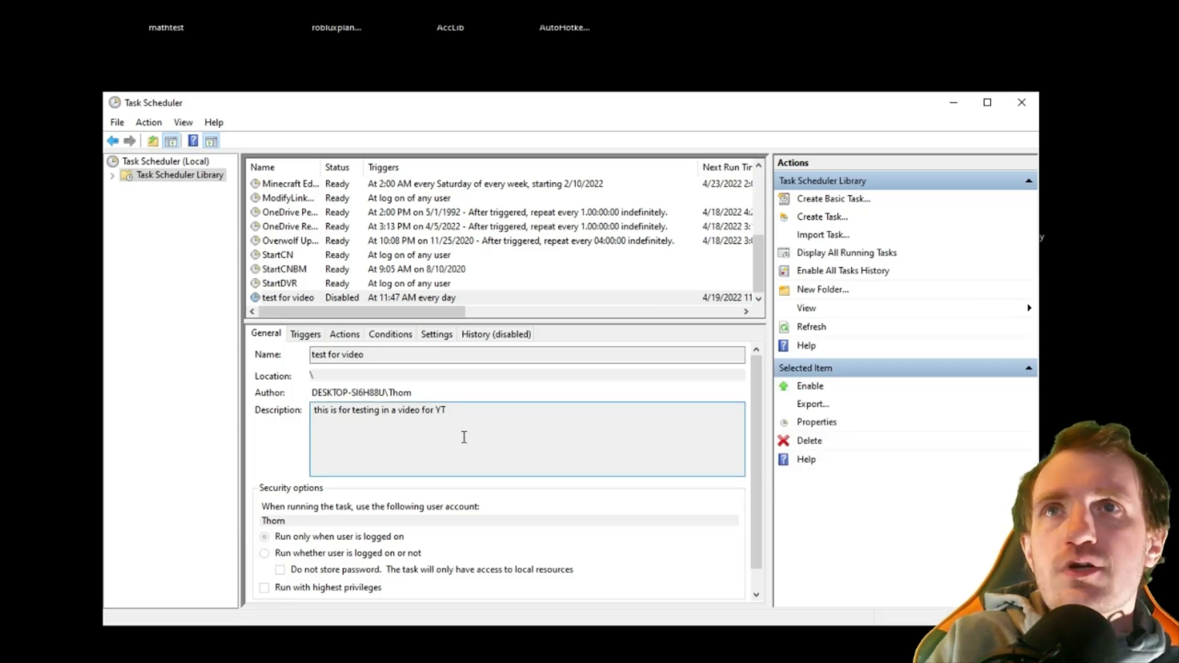
mouse_move(469, 429)
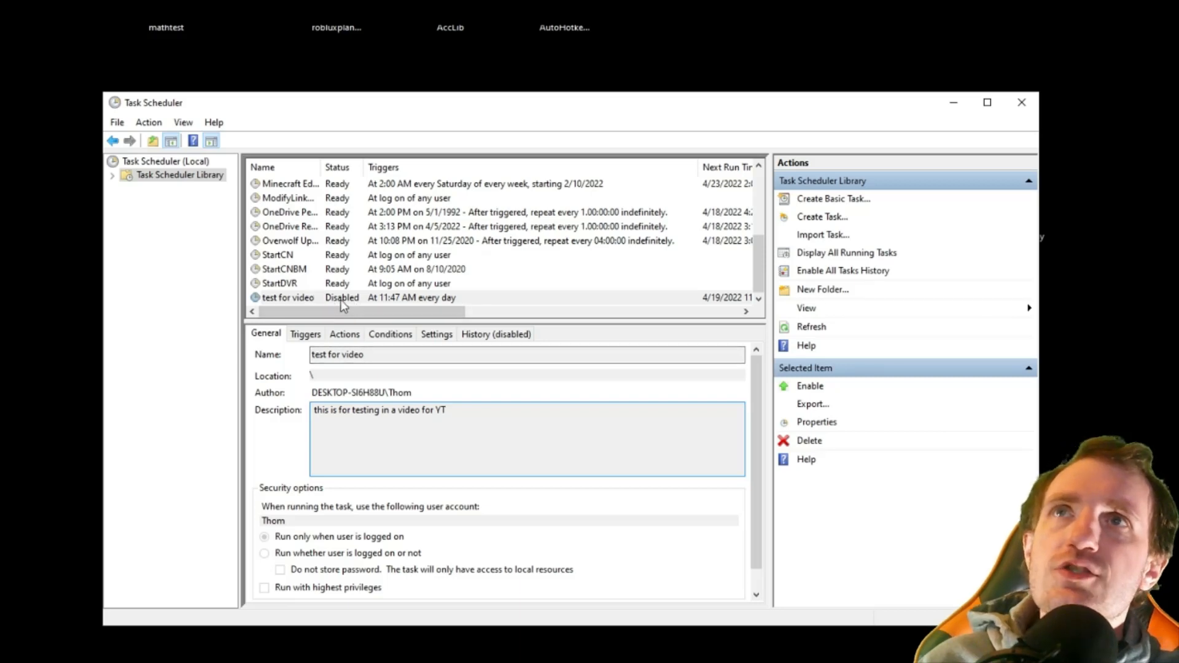
right_click(287, 297)
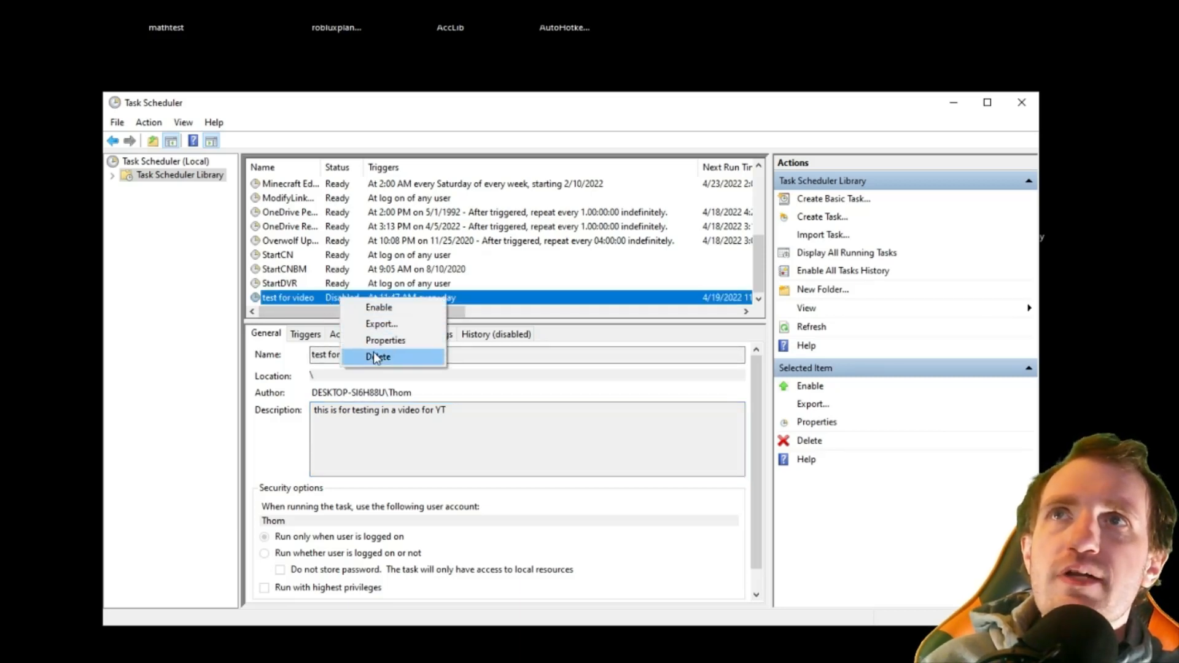
click(377, 356)
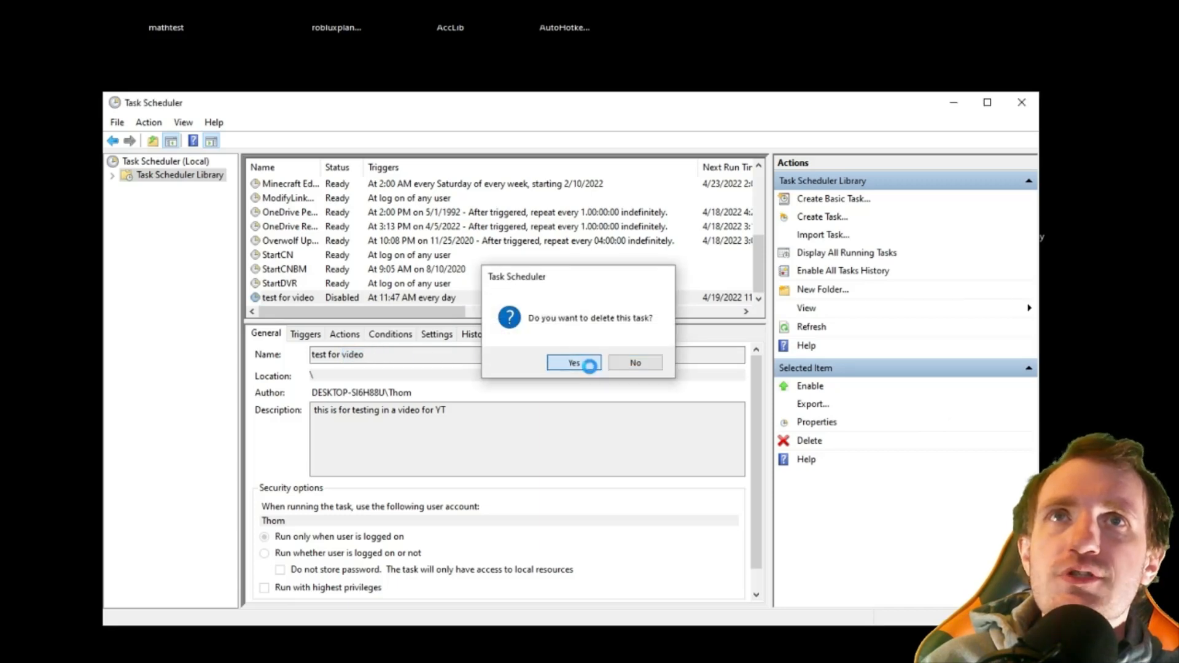
click(574, 363)
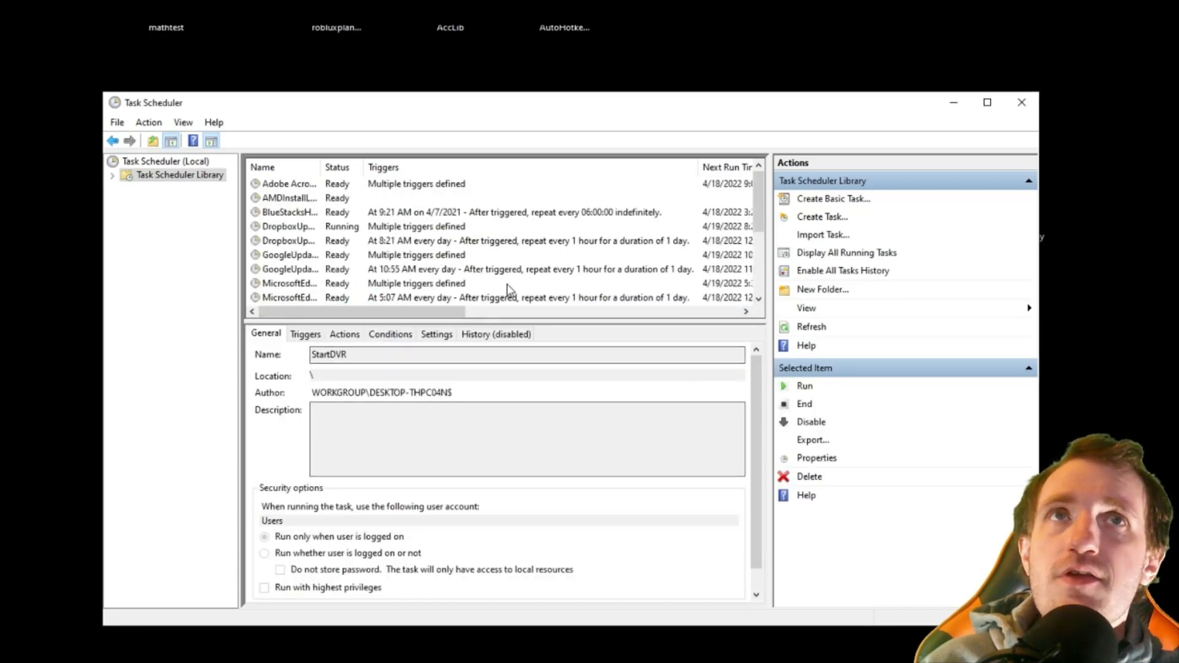
mouse_move(1021, 102)
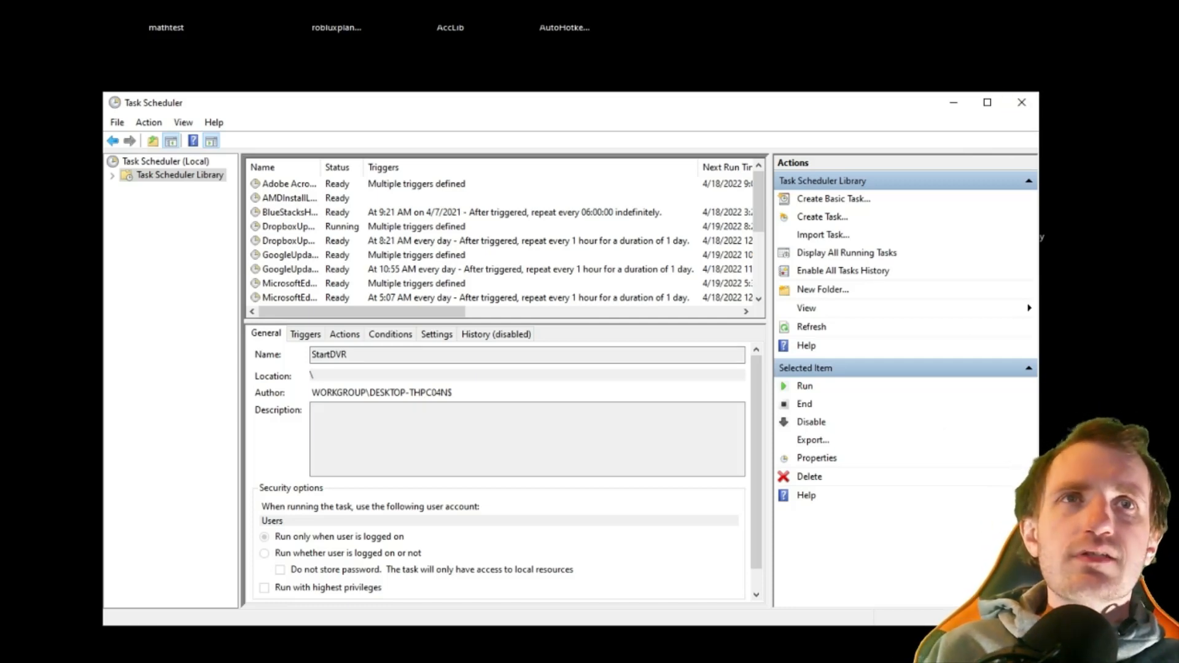
Return to the Task Scheduler (Local) summary, now showing 125 active tasks.
click(165, 161)
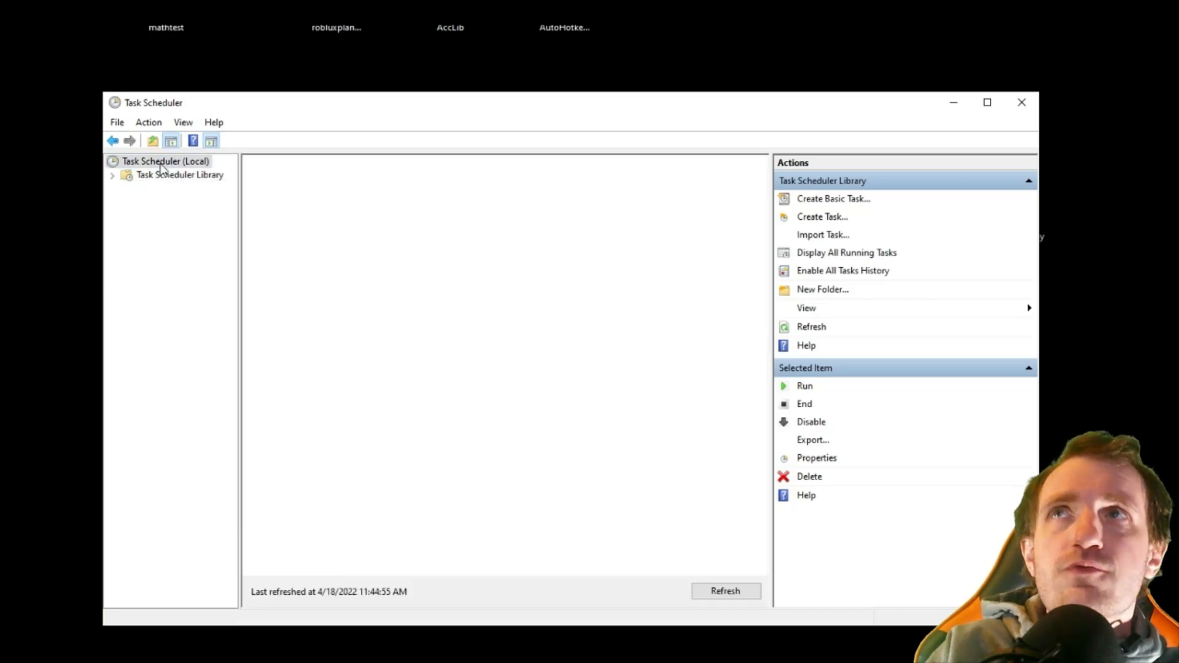
click(166, 161)
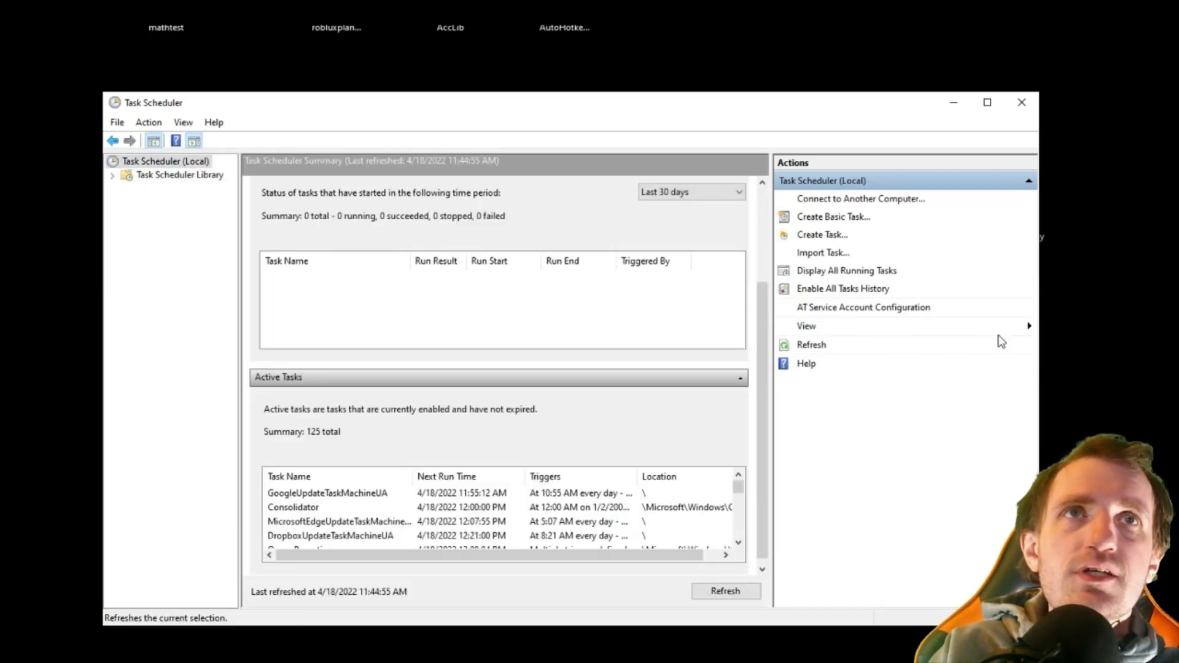